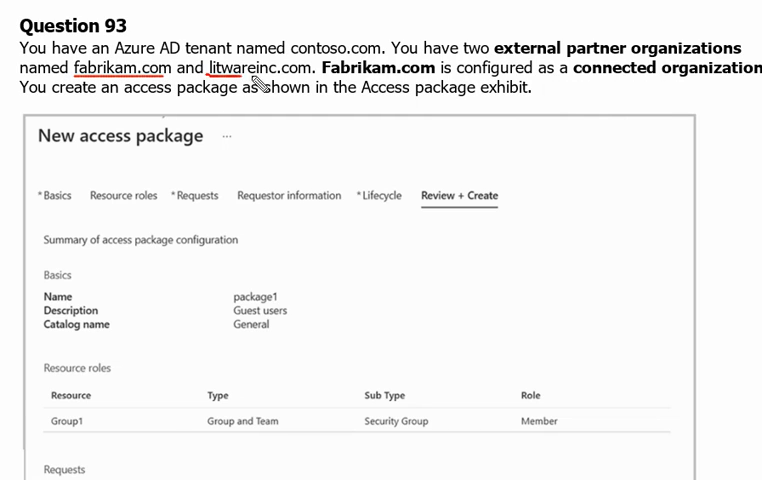
pyautogui.moveTo(425, 90)
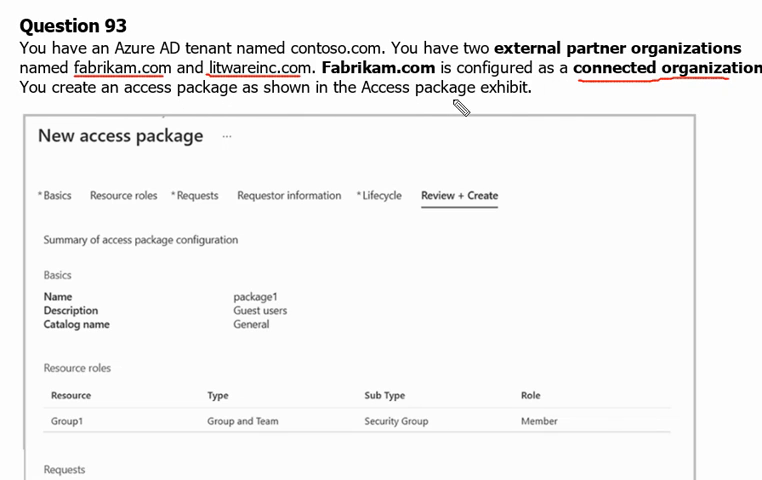
pyautogui.moveTo(690, 8)
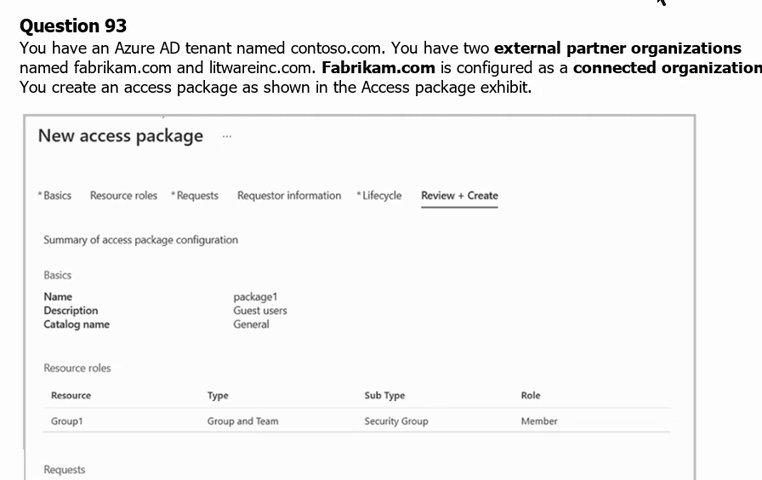
pyautogui.moveTo(182, 327)
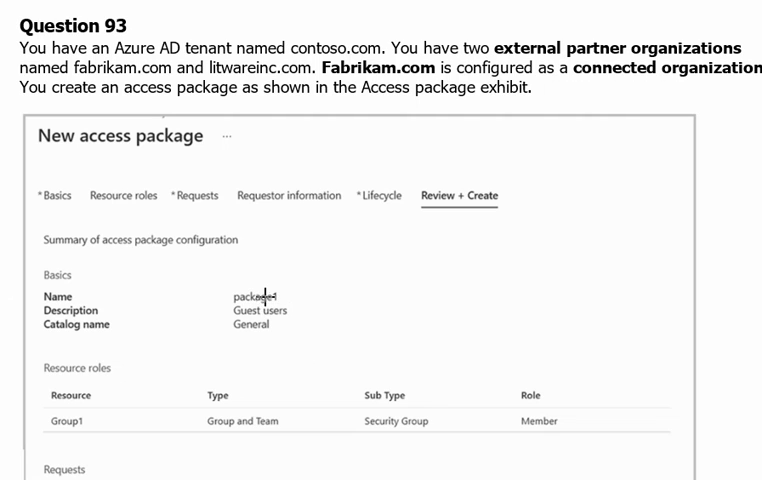
pyautogui.moveTo(314, 320)
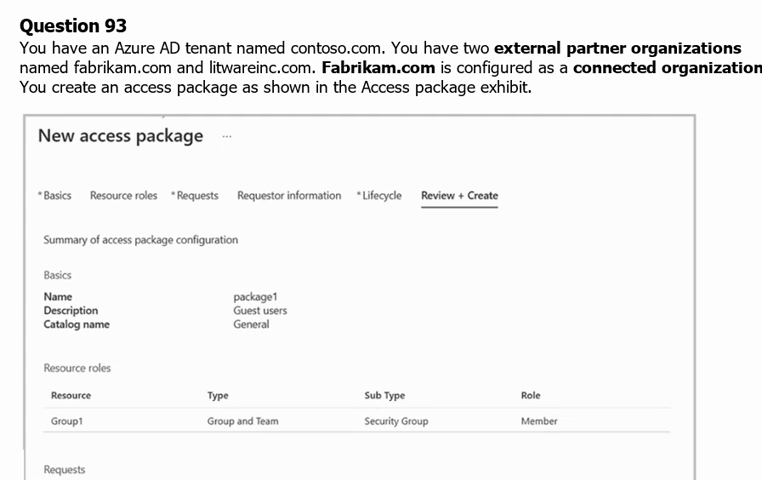
# Scroll the exhibit to package1's 365-day lifecycle settings and the external-user lifecycle exhibit
pyautogui.scroll(-3)
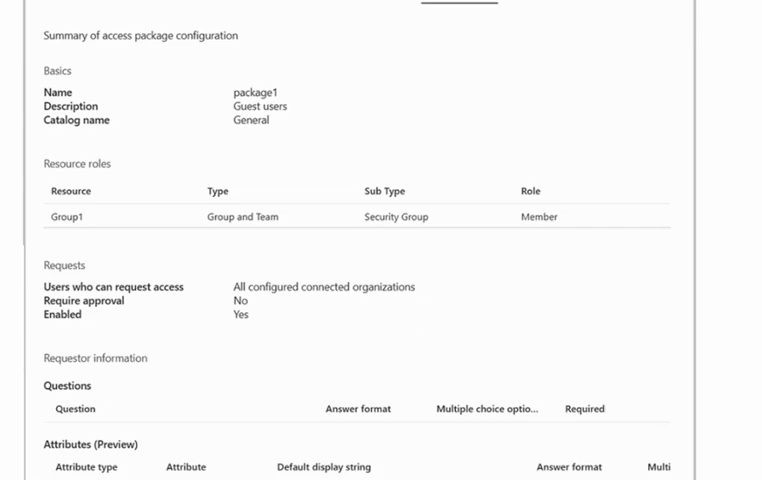
pyautogui.scroll(-3)
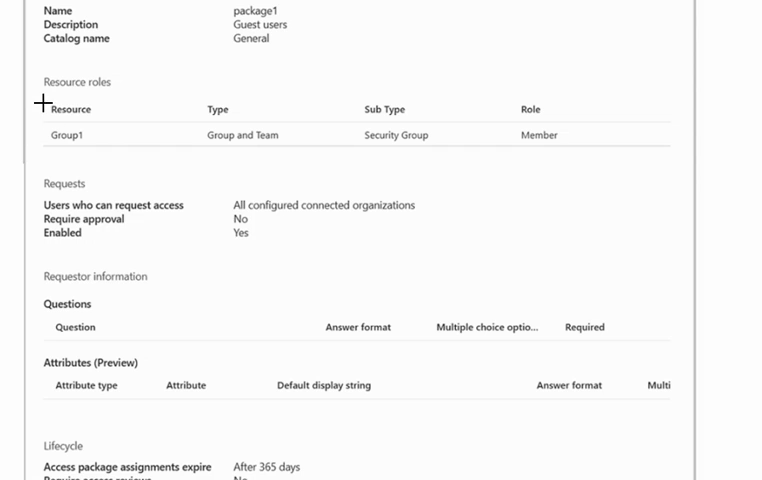
pyautogui.moveTo(701, 230)
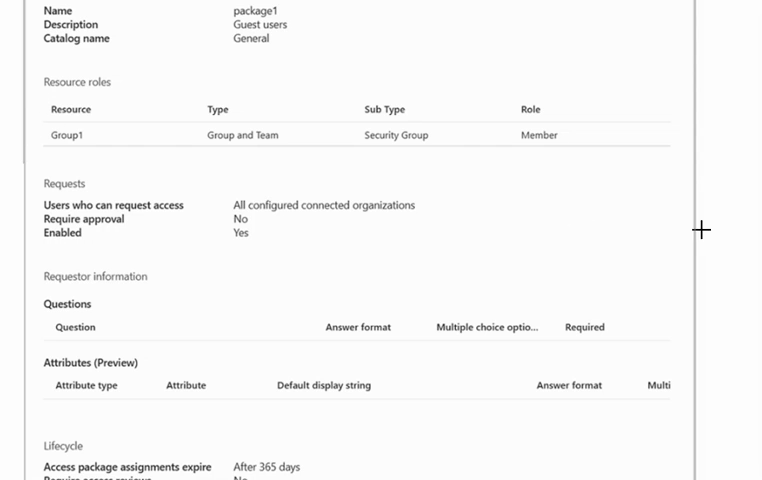
pyautogui.moveTo(47, 126)
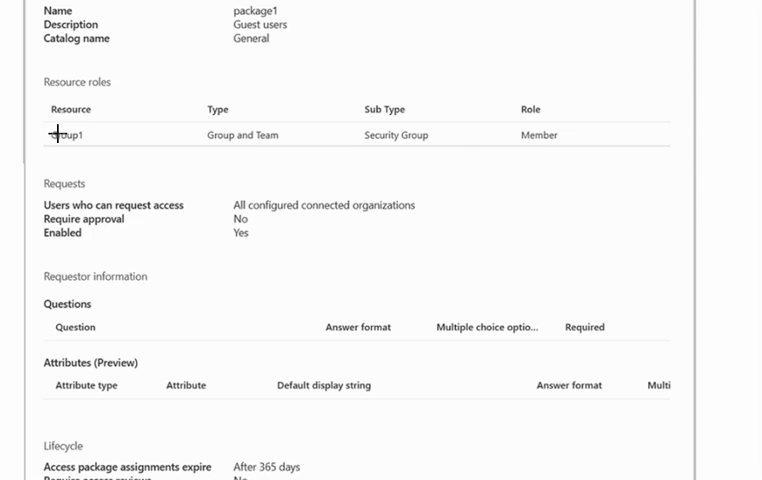
pyautogui.moveTo(194, 119)
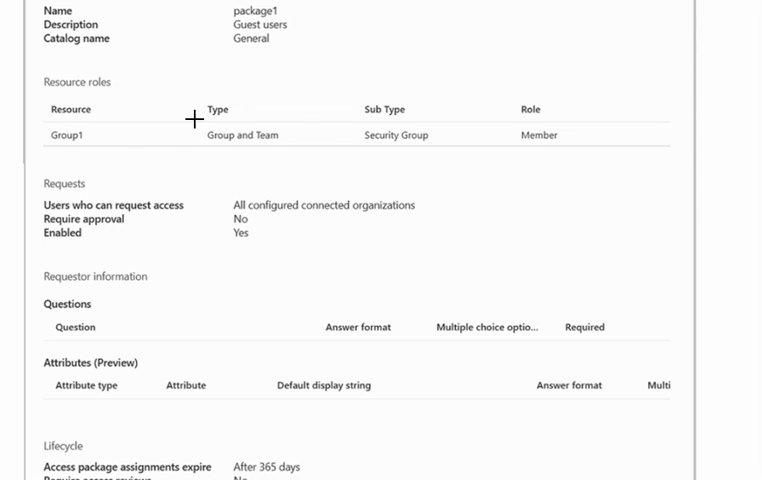
pyautogui.moveTo(198, 154)
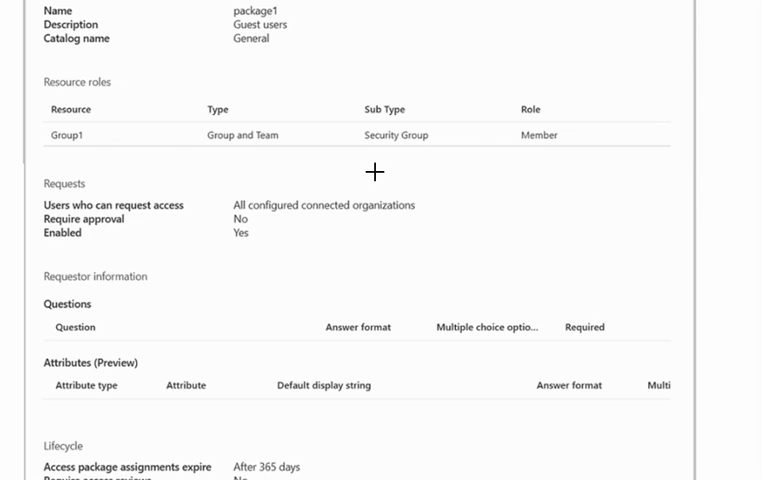
pyautogui.moveTo(530, 126)
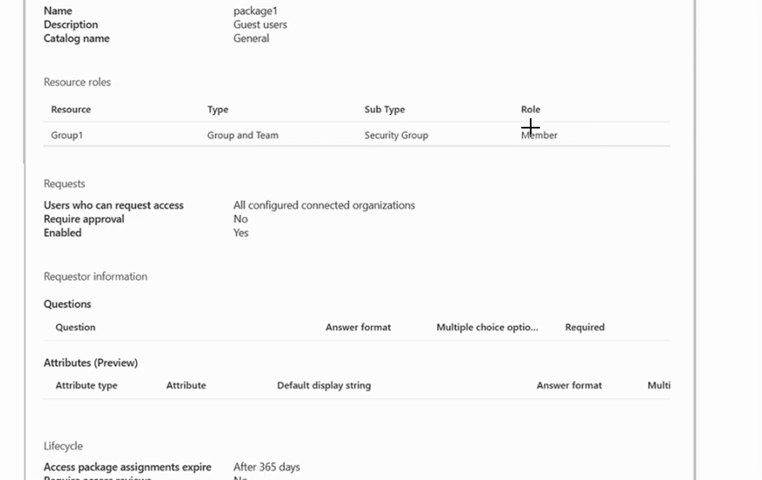
pyautogui.moveTo(527, 169)
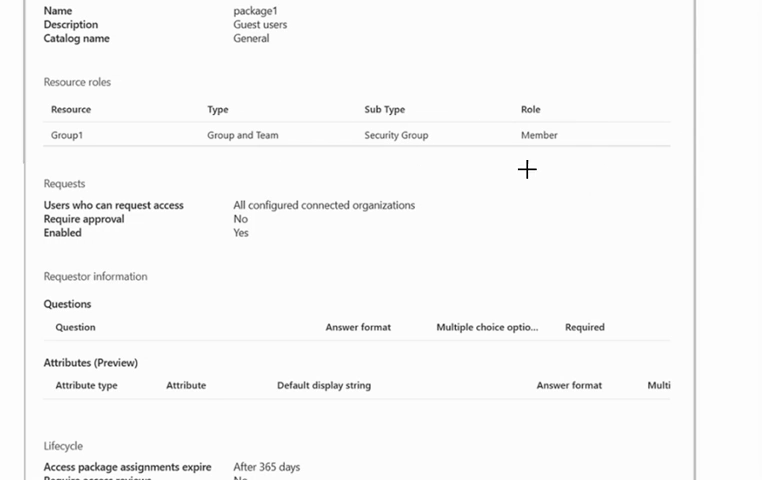
pyautogui.moveTo(574, 130)
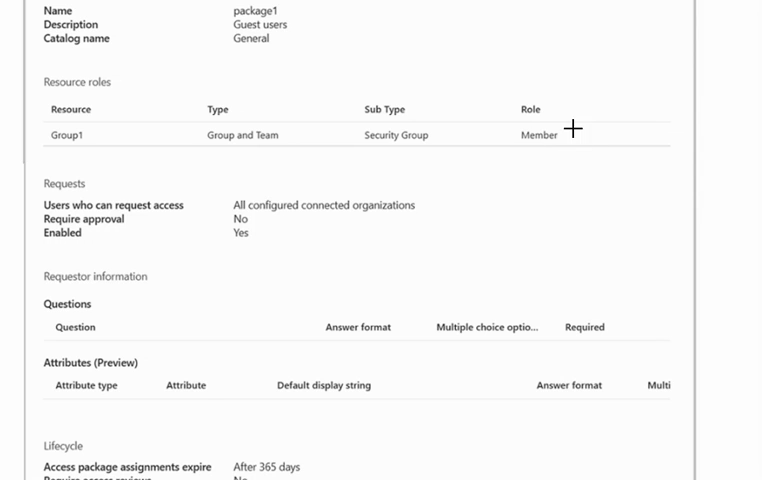
pyautogui.moveTo(528, 121)
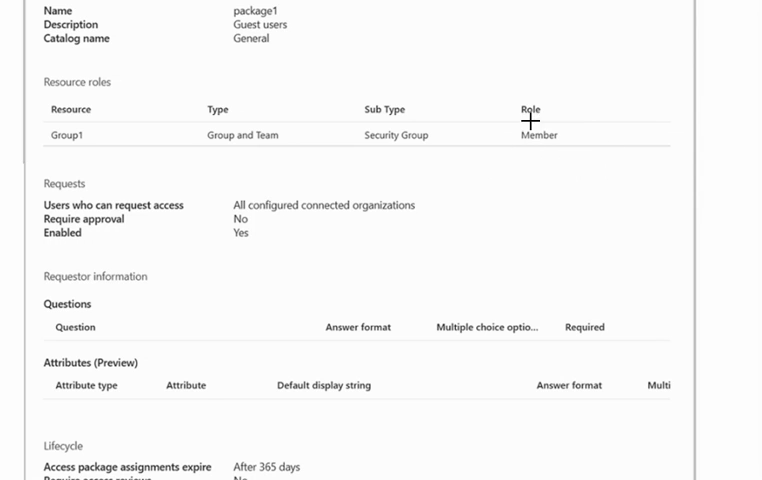
pyautogui.moveTo(55, 192)
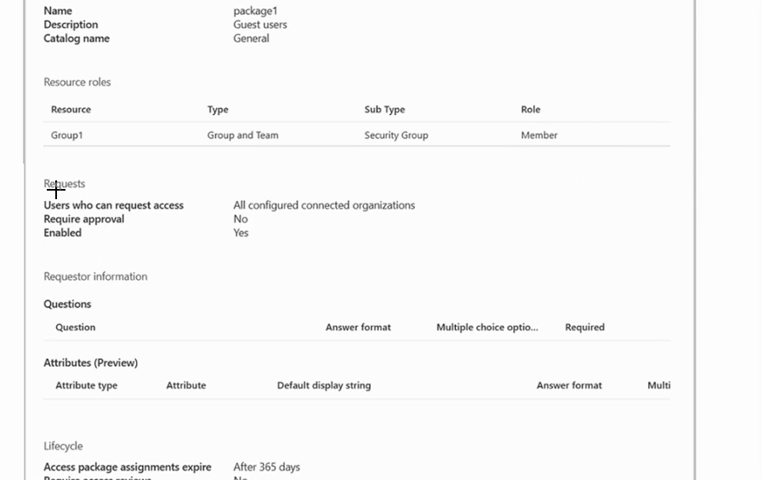
pyautogui.moveTo(28, 227)
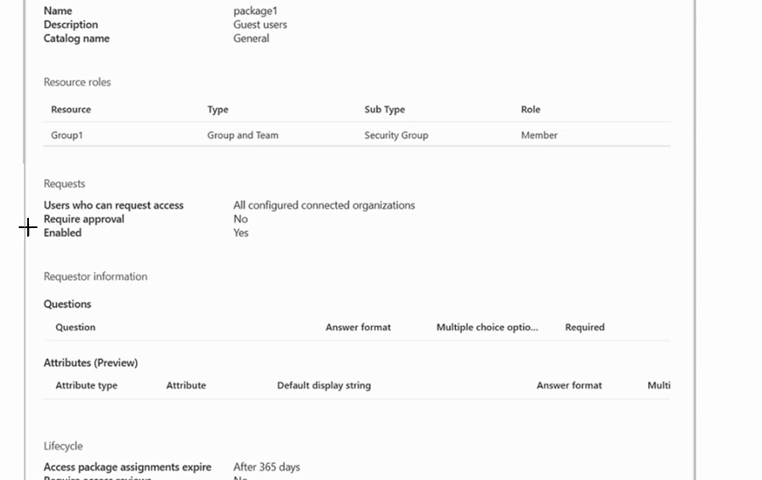
pyautogui.moveTo(230, 222)
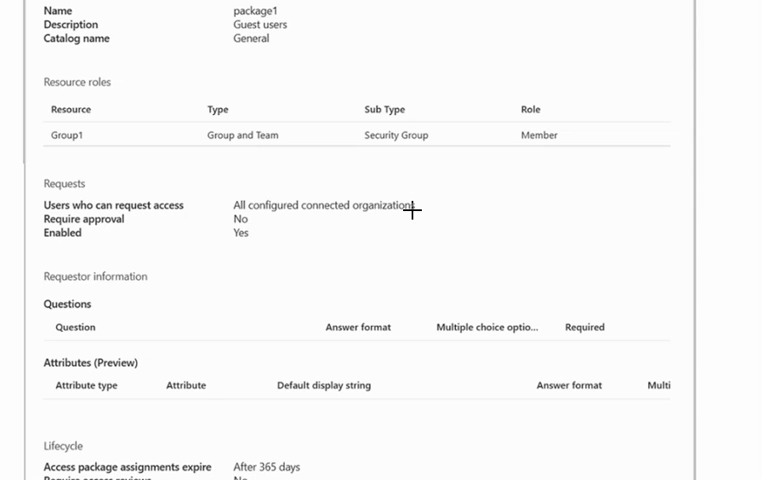
pyautogui.moveTo(245, 192)
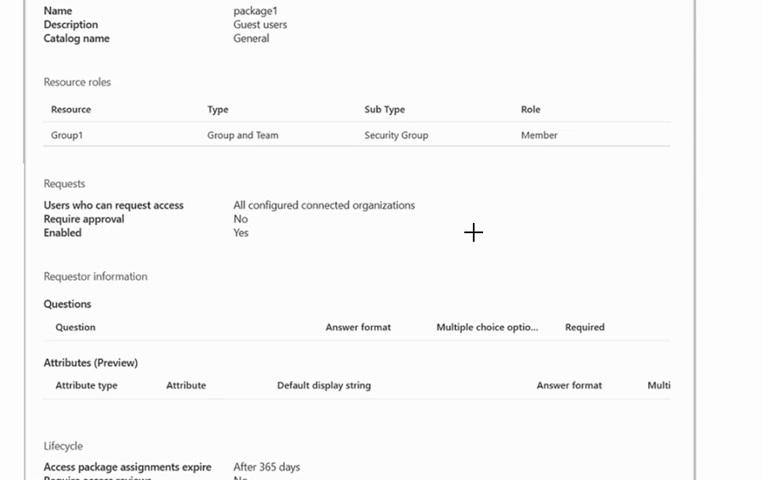
pyautogui.moveTo(255, 218)
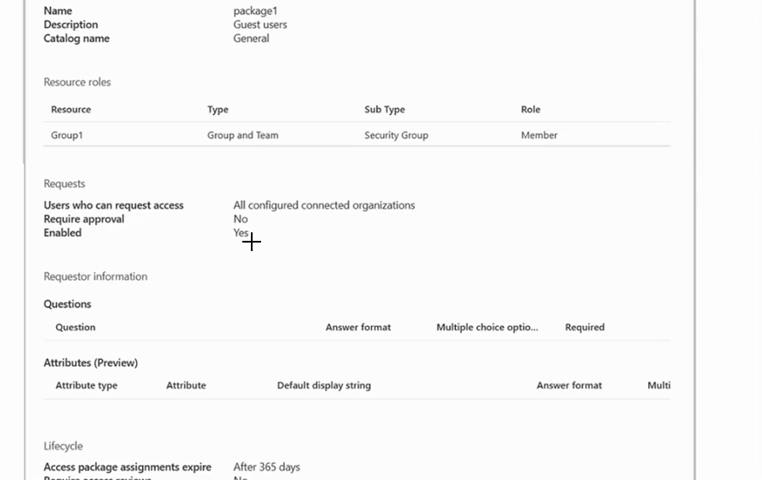
pyautogui.moveTo(132, 293)
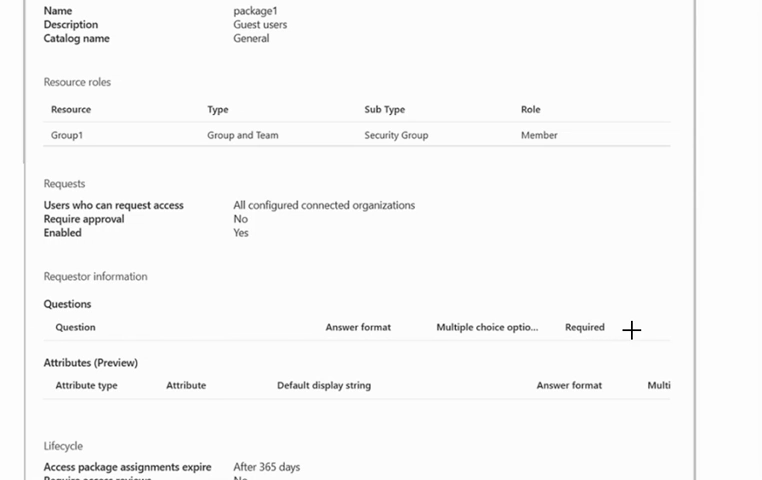
pyautogui.moveTo(611, 433)
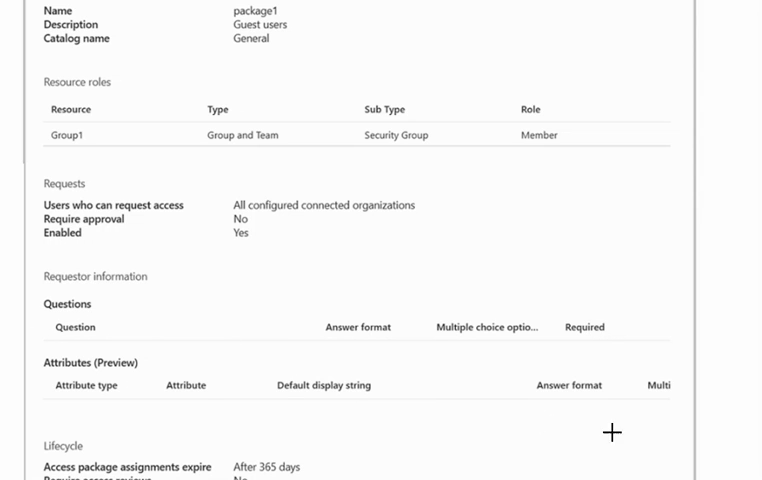
pyautogui.scroll(-3)
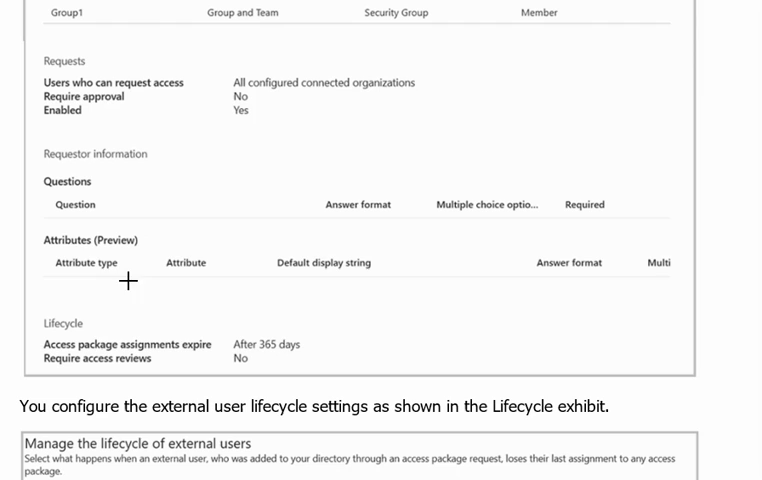
pyautogui.scroll(-3)
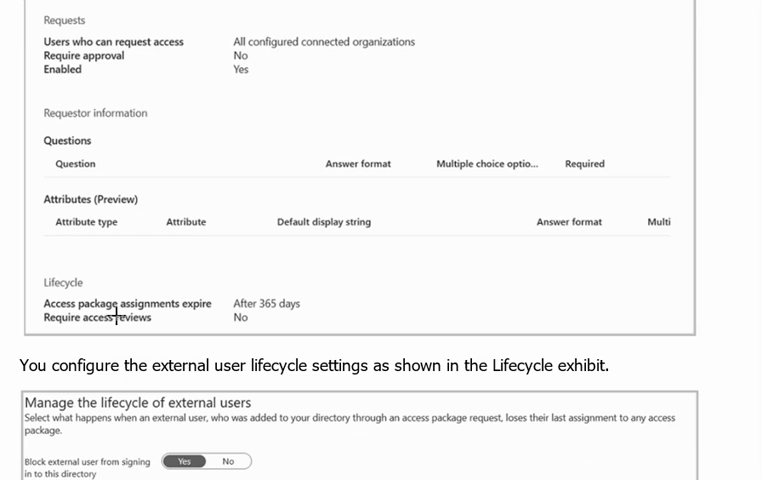
pyautogui.moveTo(258, 314)
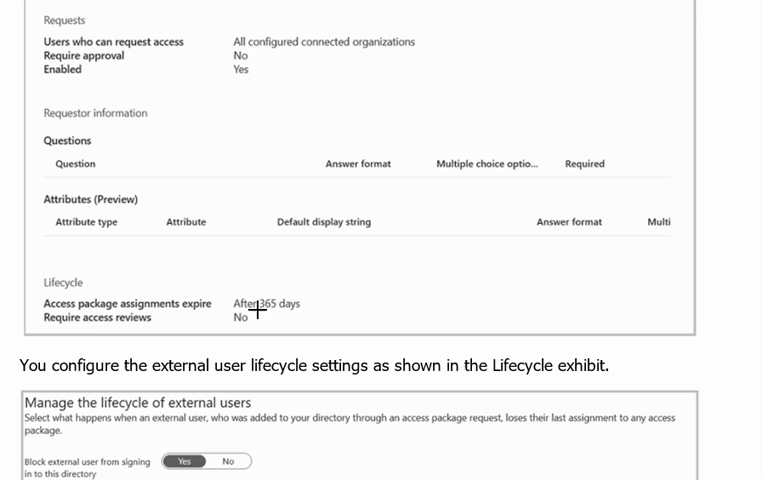
pyautogui.moveTo(255, 283)
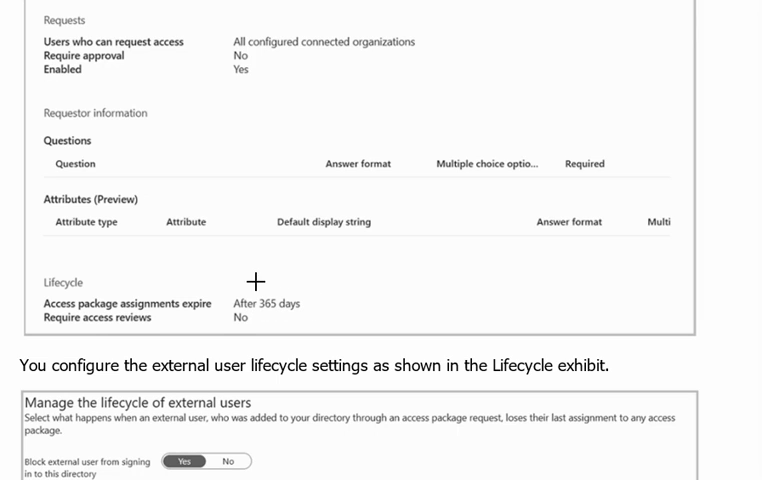
pyautogui.moveTo(70, 331)
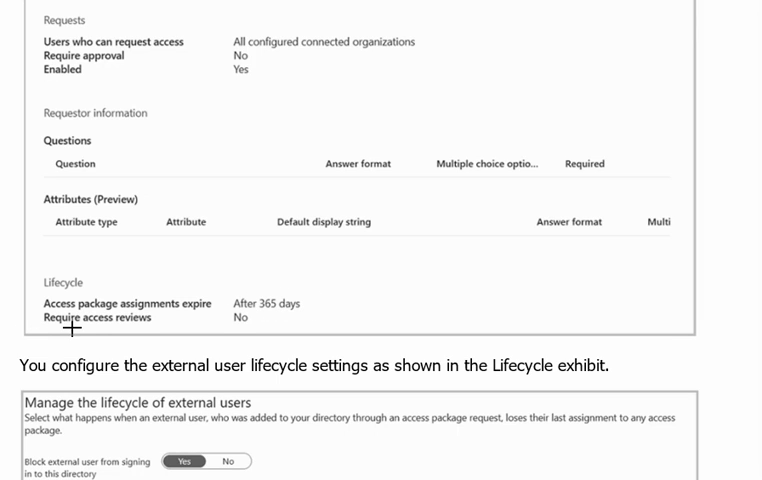
pyautogui.moveTo(224, 311)
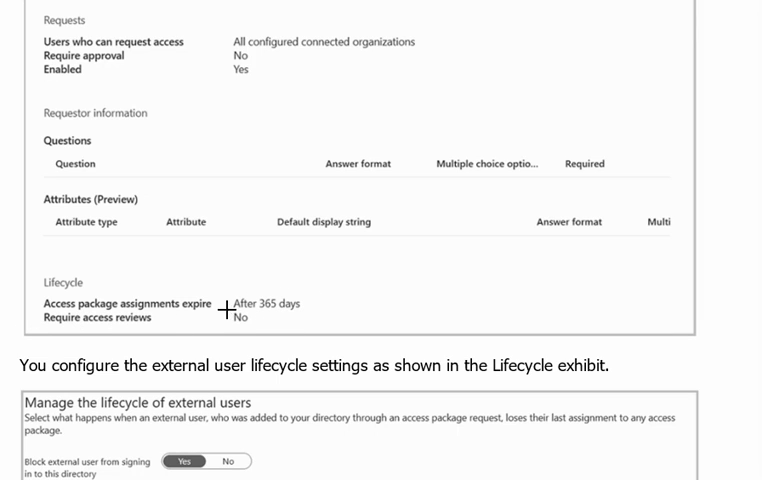
pyautogui.moveTo(256, 327)
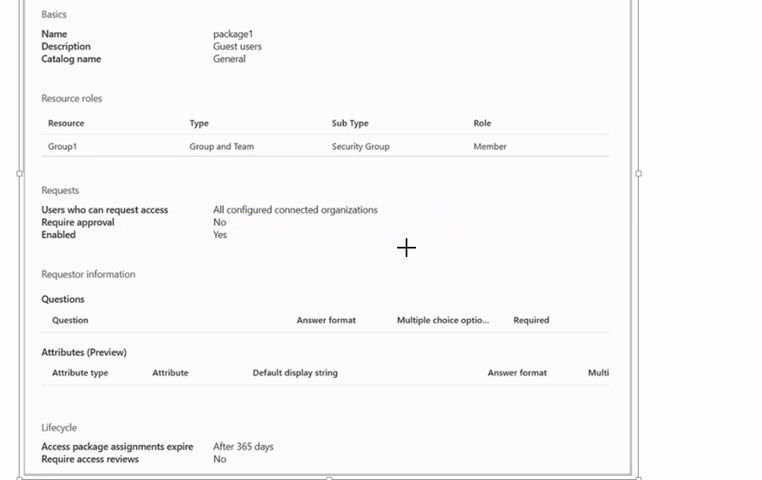
pyautogui.moveTo(235, 224)
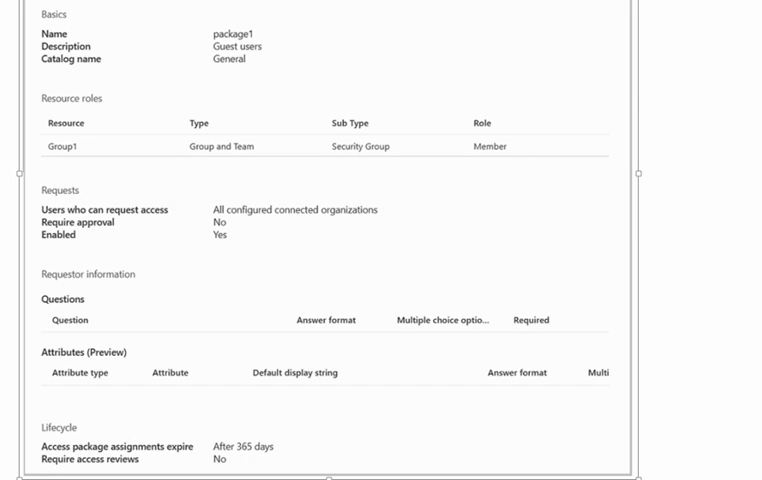
pyautogui.moveTo(97, 226)
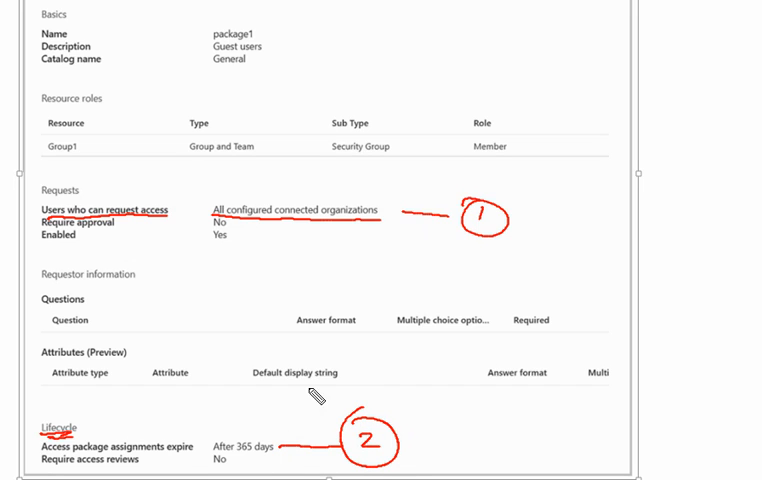
pyautogui.moveTo(289, 320)
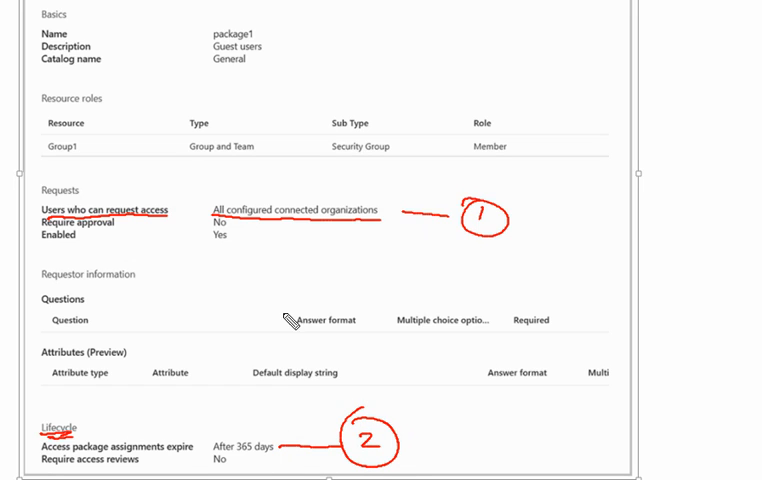
pyautogui.moveTo(288, 320)
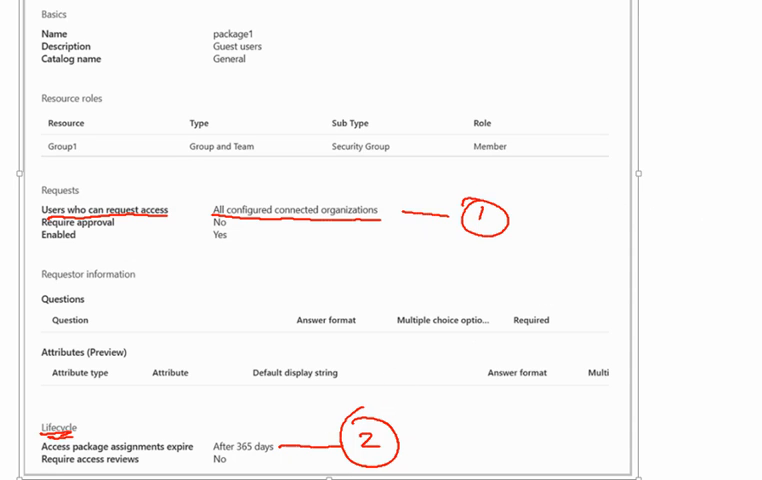
# Scroll down to the sign-in blocking, 30-day removal and catalog-creator settings
pyautogui.scroll(-3)
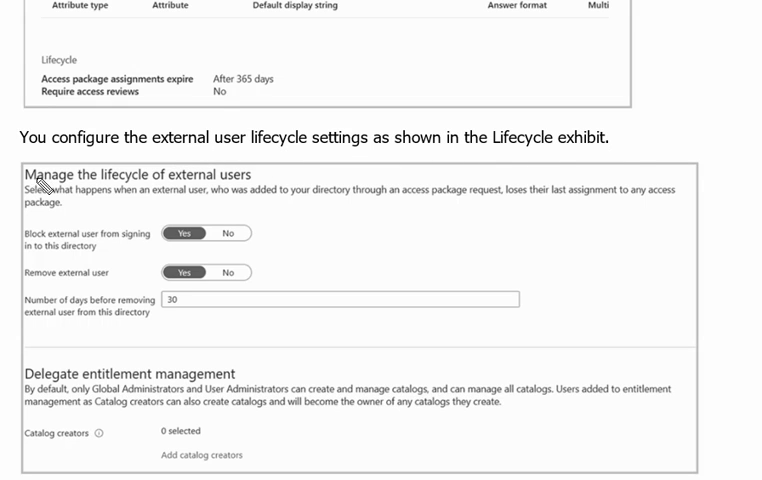
pyautogui.moveTo(222, 191)
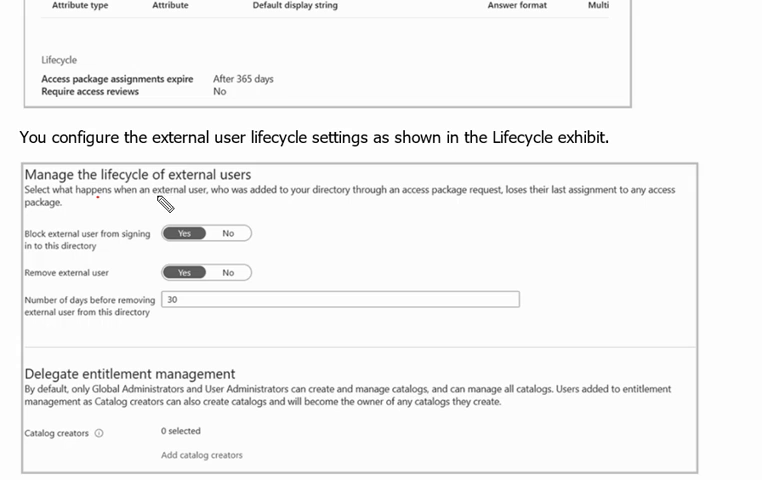
pyautogui.moveTo(283, 205)
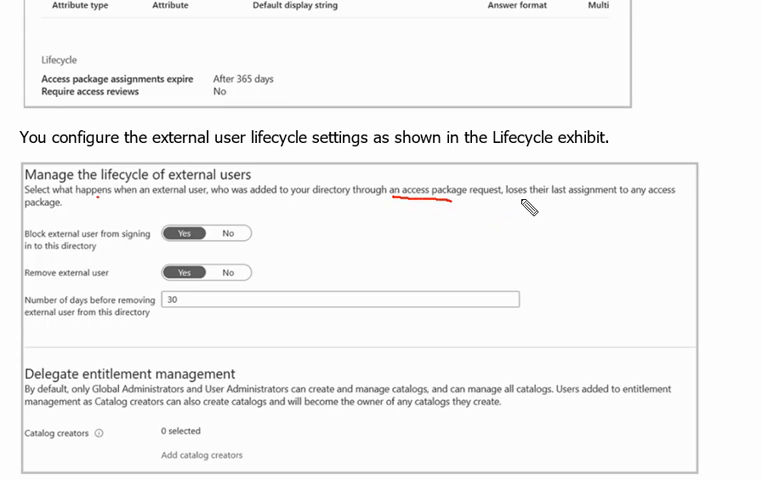
pyautogui.moveTo(547, 208)
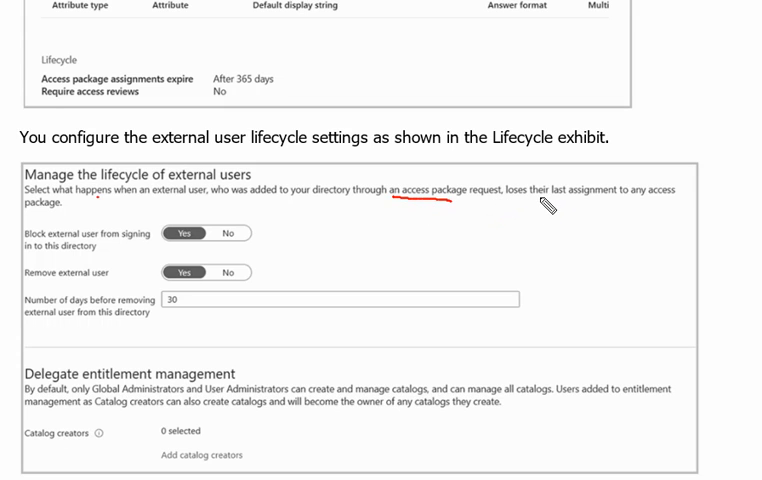
pyautogui.moveTo(657, 212)
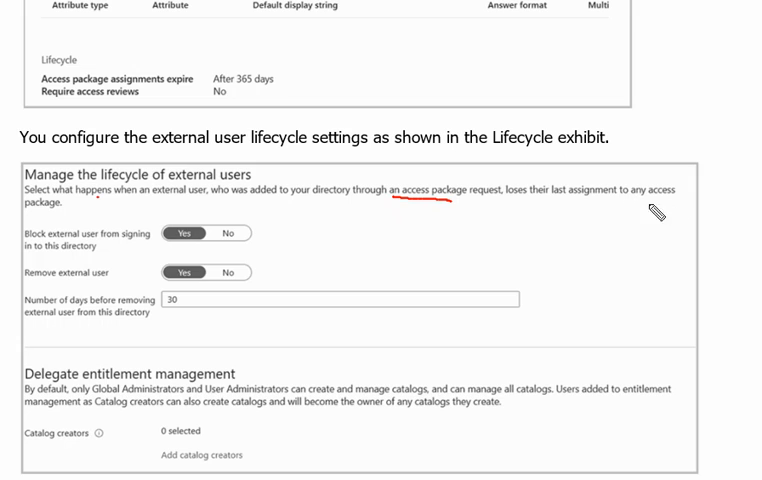
pyautogui.moveTo(53, 222)
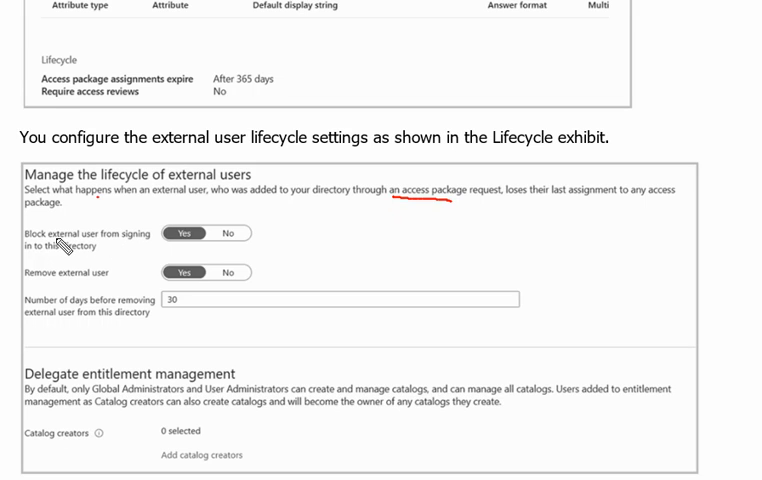
pyautogui.moveTo(143, 247)
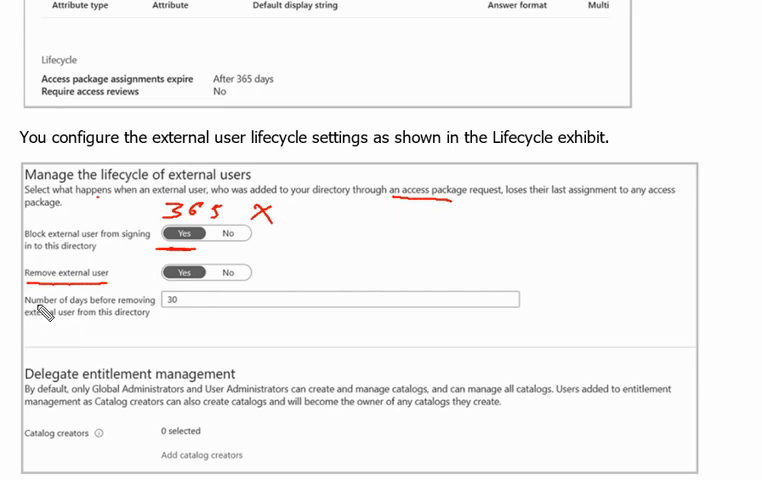
pyautogui.moveTo(88, 327)
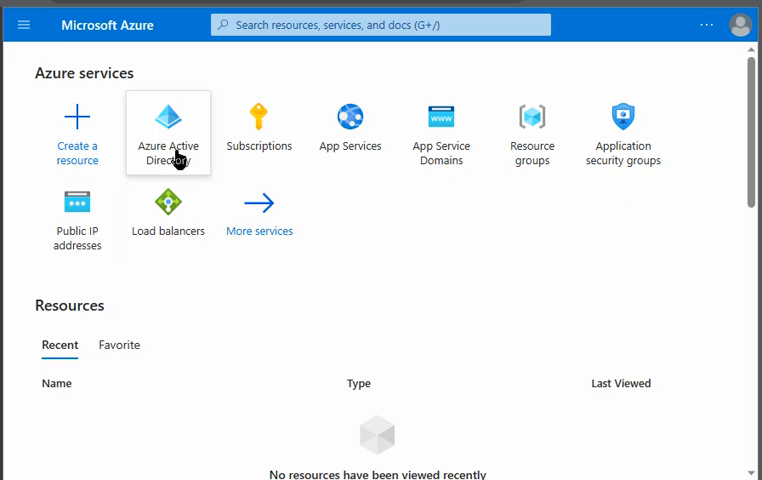
# Go from Azure Active Directory to the Default Directory's Identity Governance page
pyautogui.click(168, 120)
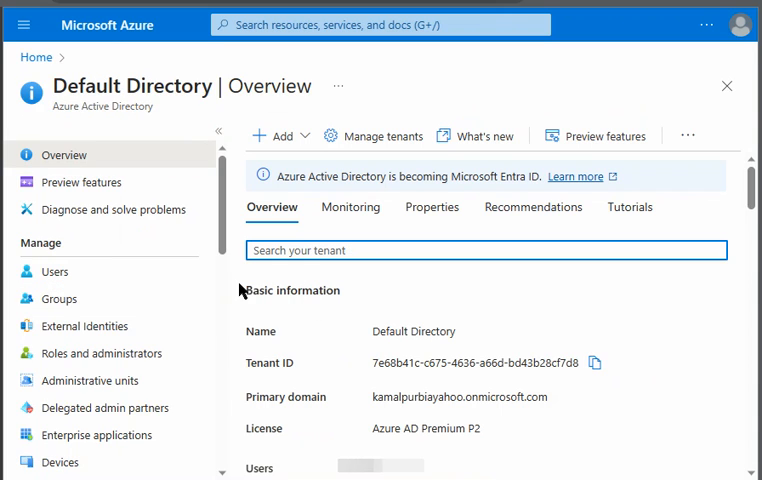
pyautogui.scroll(-3)
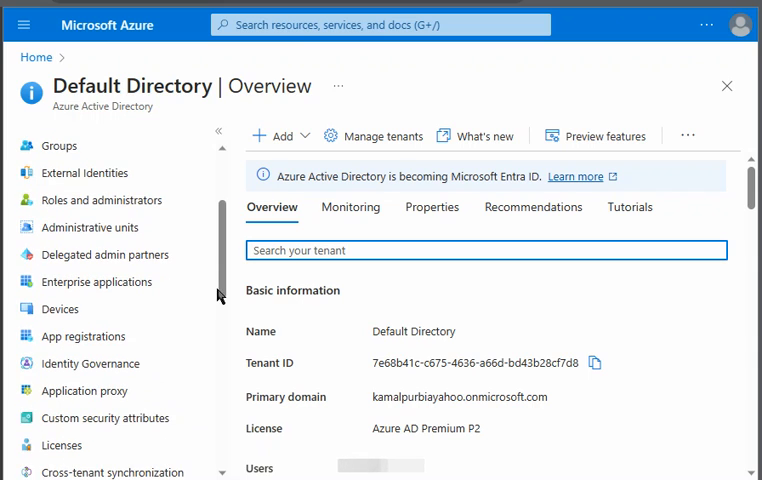
pyautogui.moveTo(90, 371)
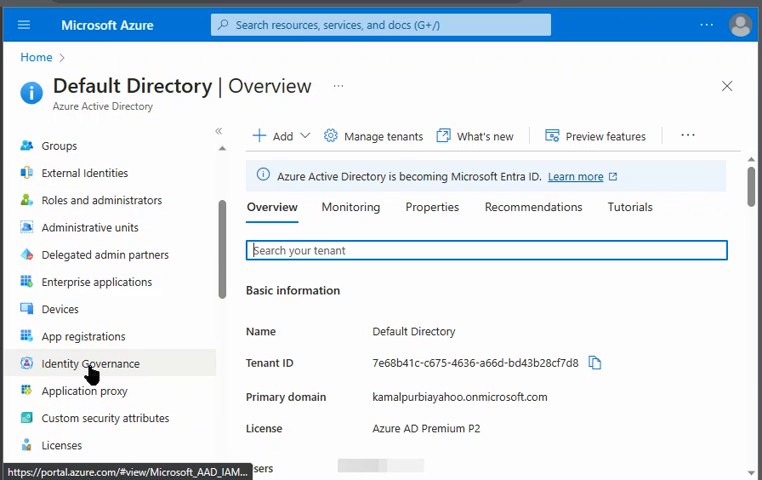
pyautogui.click(89, 363)
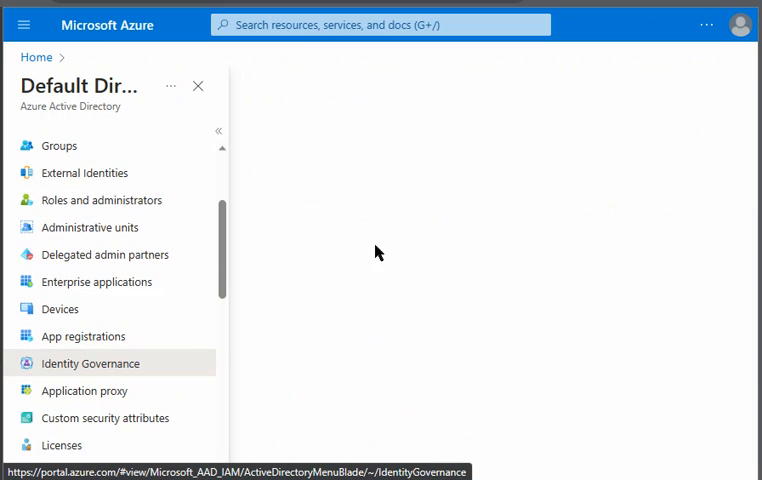
pyautogui.moveTo(406, 247)
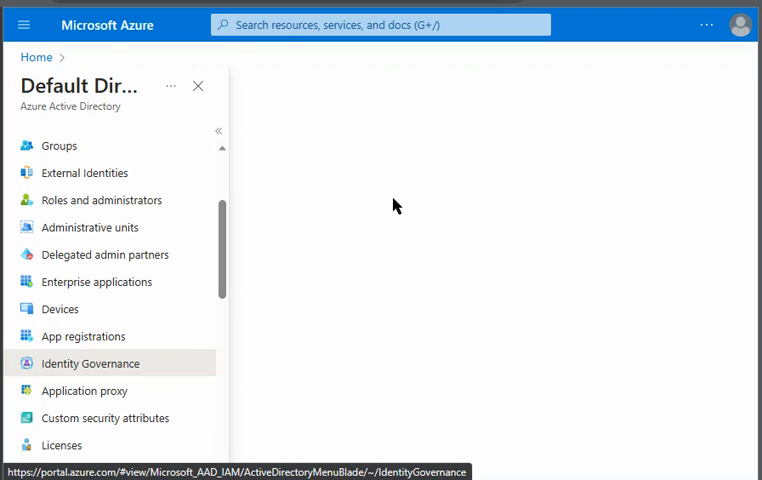
pyautogui.click(90, 363)
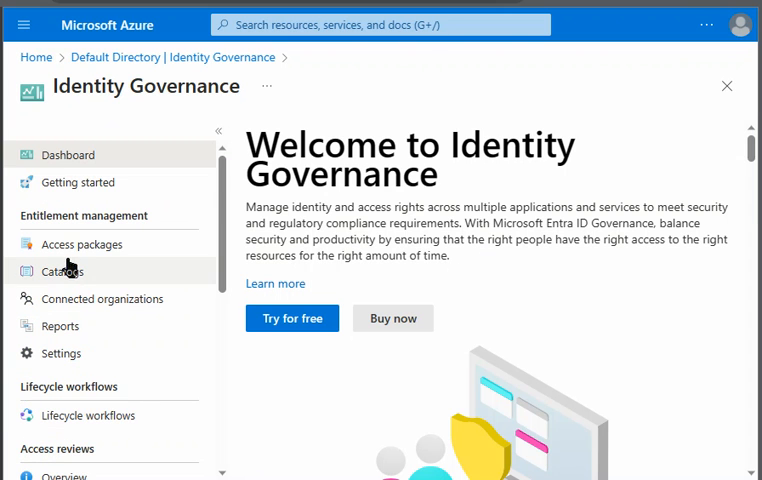
pyautogui.moveTo(55, 258)
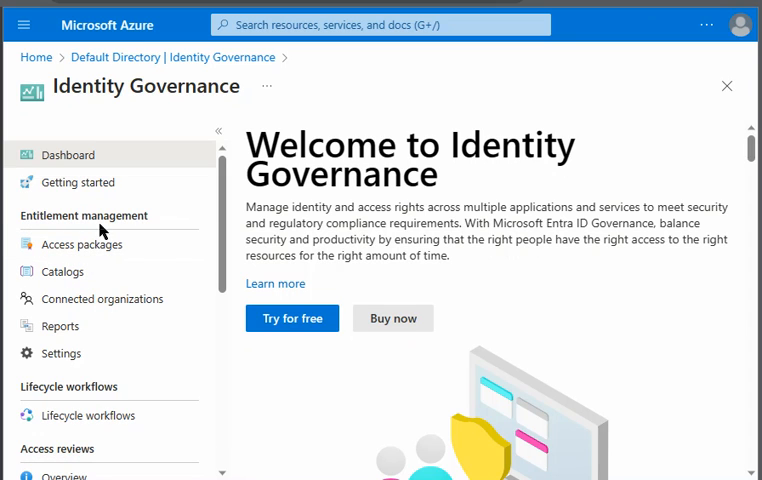
pyautogui.moveTo(88, 250)
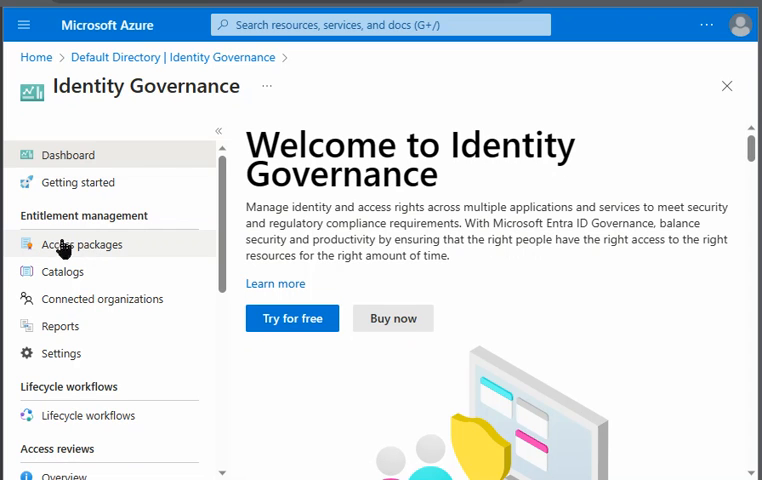
# Create a new access package named package1, described 'Guest users', in the General catalog
pyautogui.click(81, 244)
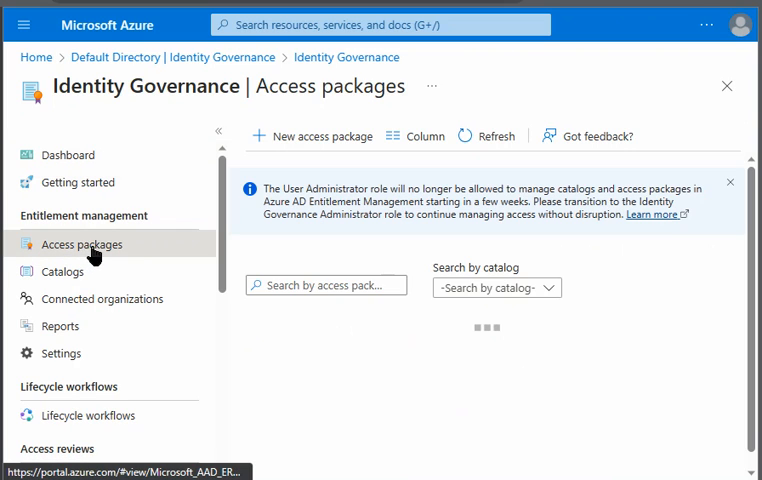
pyautogui.moveTo(312, 136)
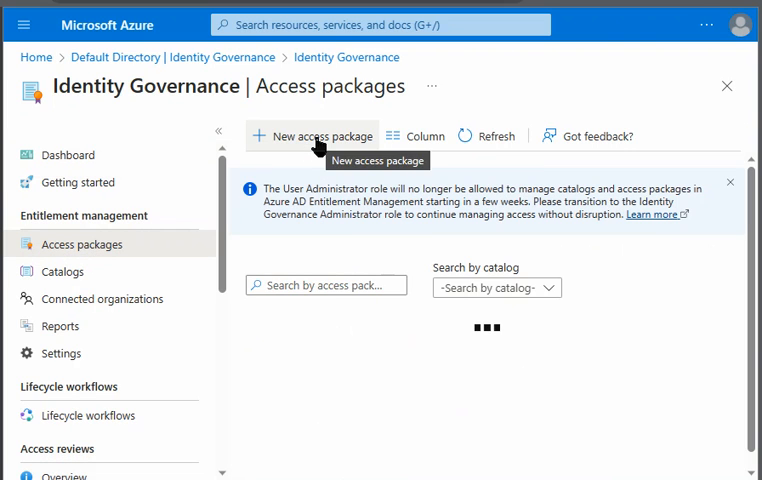
pyautogui.click(313, 136)
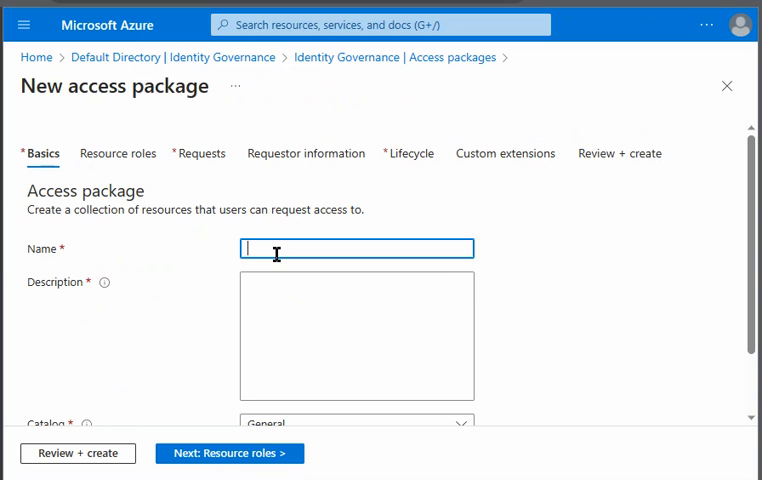
pyautogui.write('package')
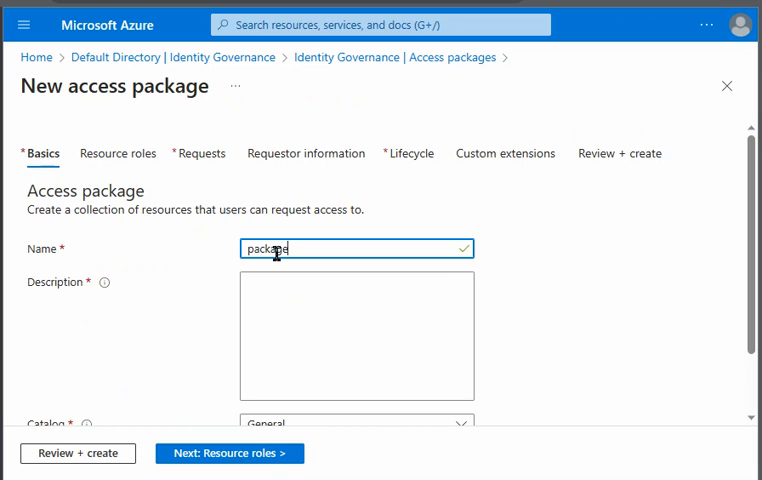
pyautogui.click(356, 334)
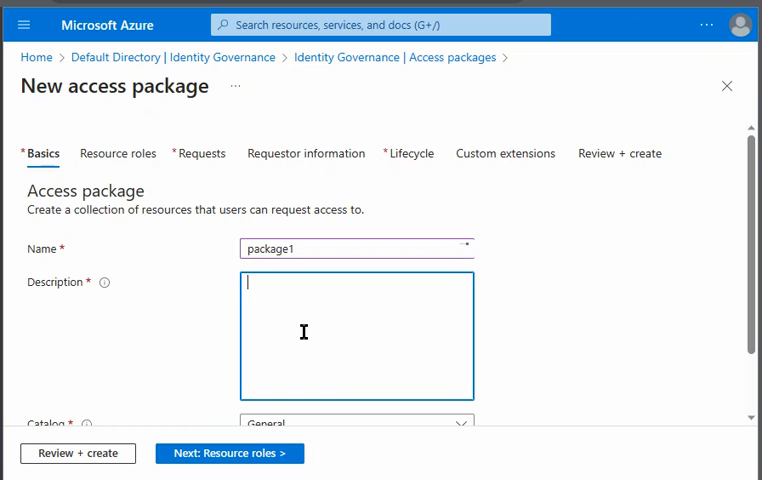
pyautogui.write('G')
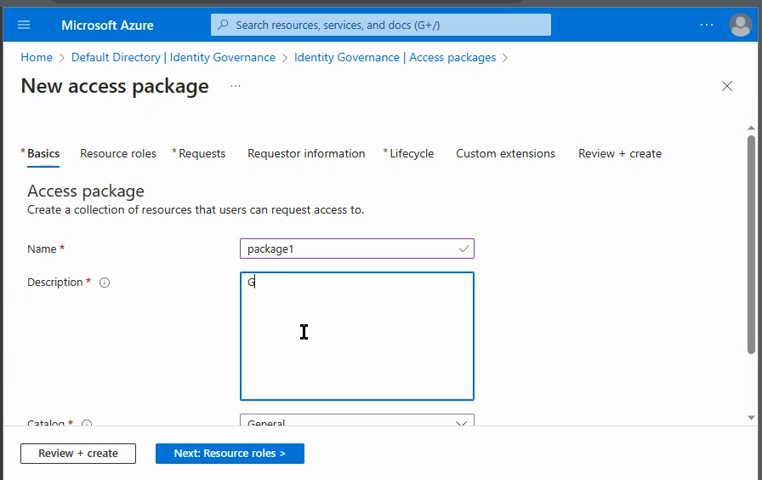
pyautogui.write('uest users')
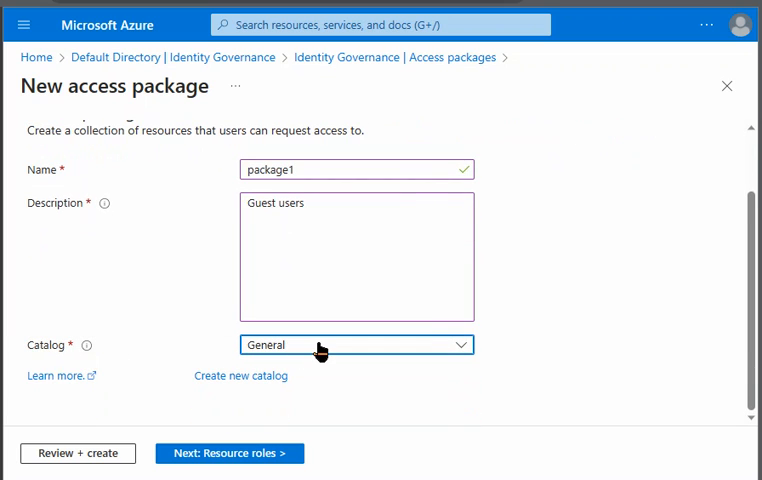
# Add the group Group1 to package1's resource roles with the Member role
pyautogui.click(228, 452)
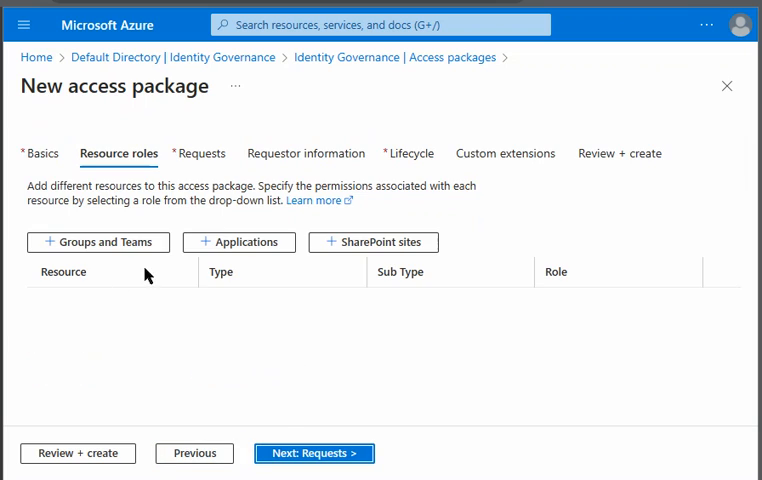
pyautogui.moveTo(129, 186)
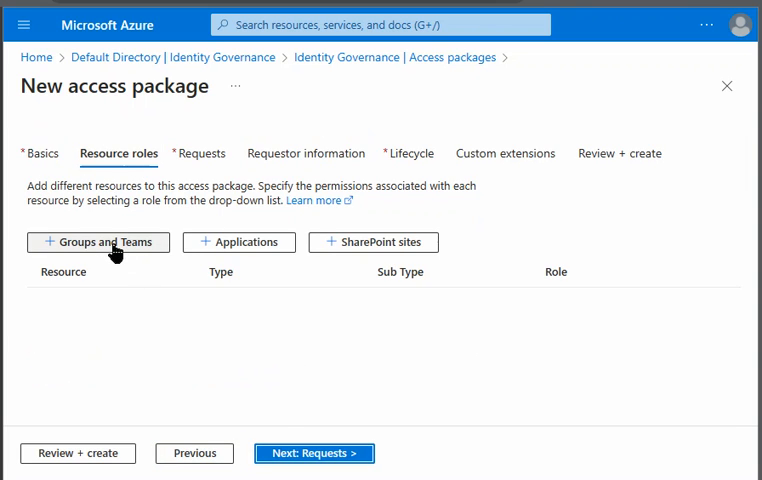
pyautogui.click(97, 242)
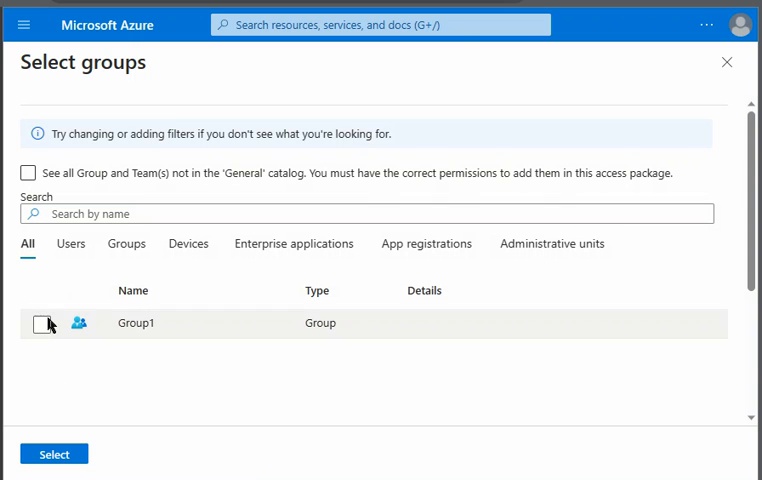
pyautogui.click(41, 324)
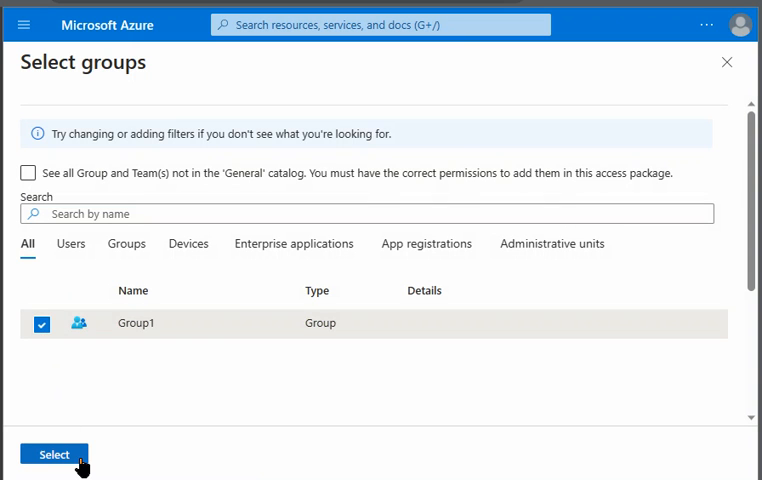
pyautogui.click(54, 454)
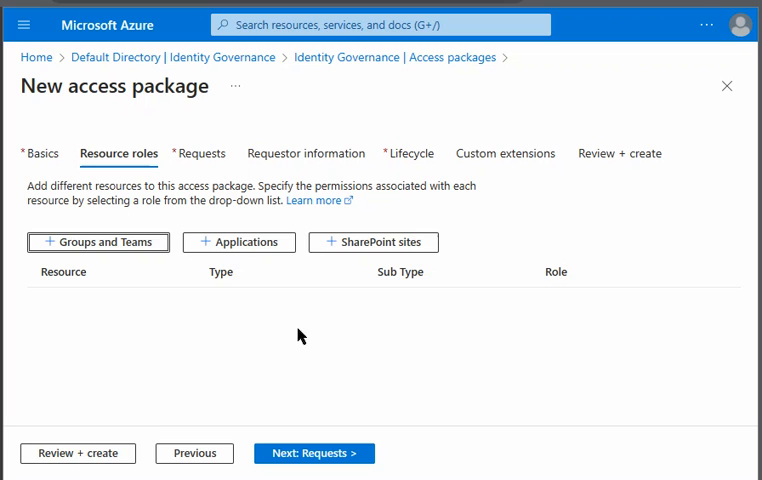
pyautogui.click(616, 300)
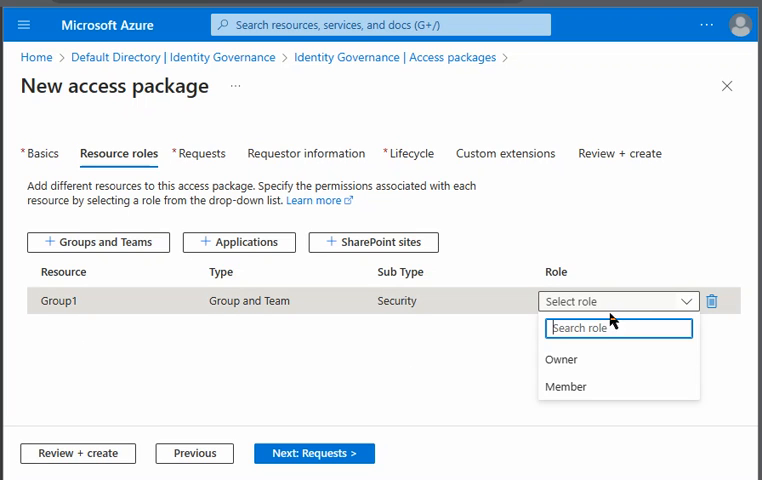
pyautogui.click(562, 386)
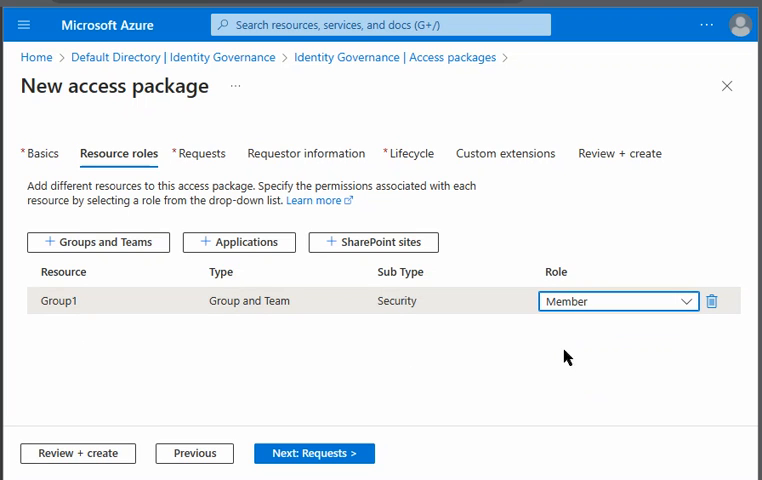
pyautogui.moveTo(258, 433)
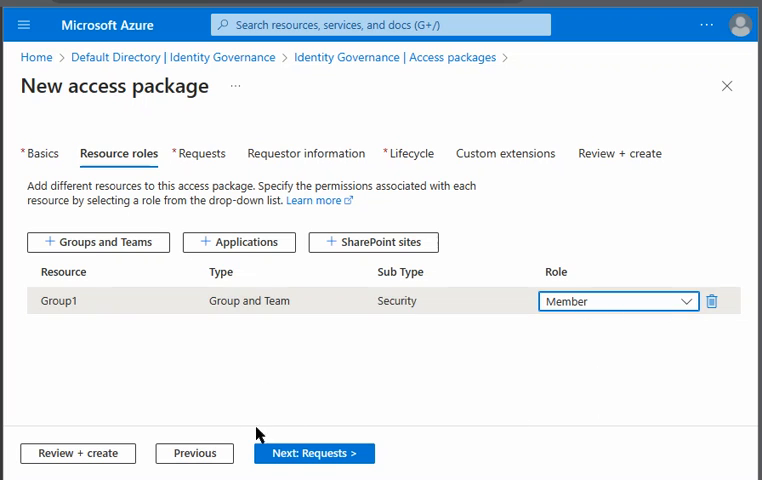
# Set package1's request policy to all configured connected organizations, with no approval required
pyautogui.click(313, 453)
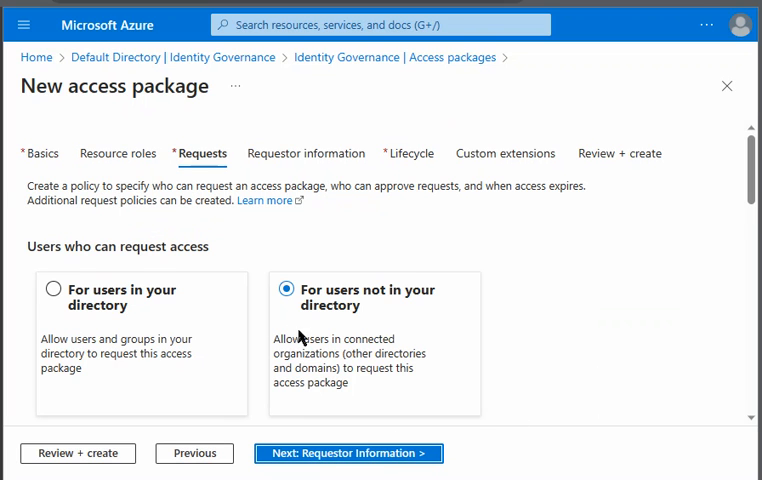
pyautogui.moveTo(367, 300)
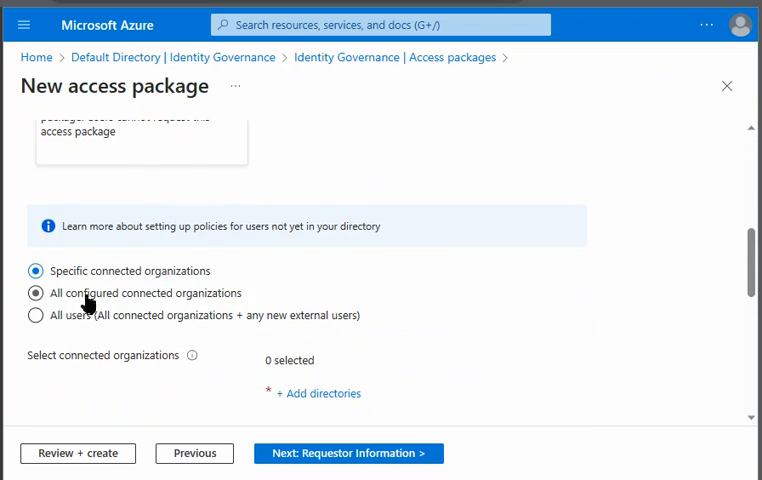
pyautogui.click(36, 293)
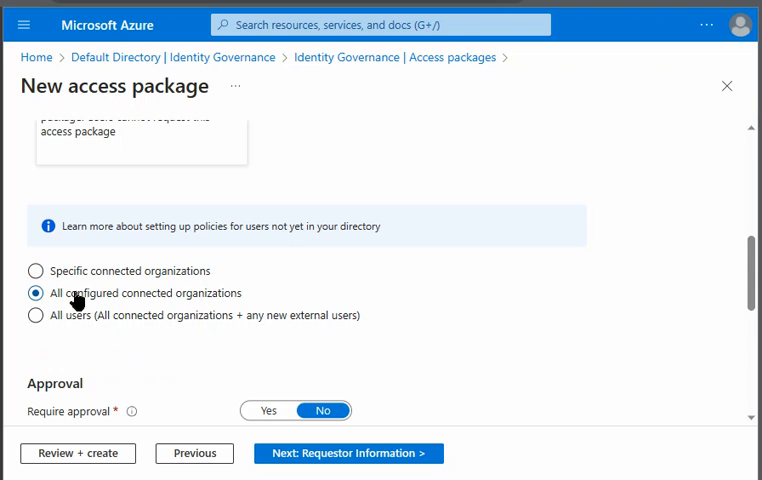
pyautogui.scroll(-3)
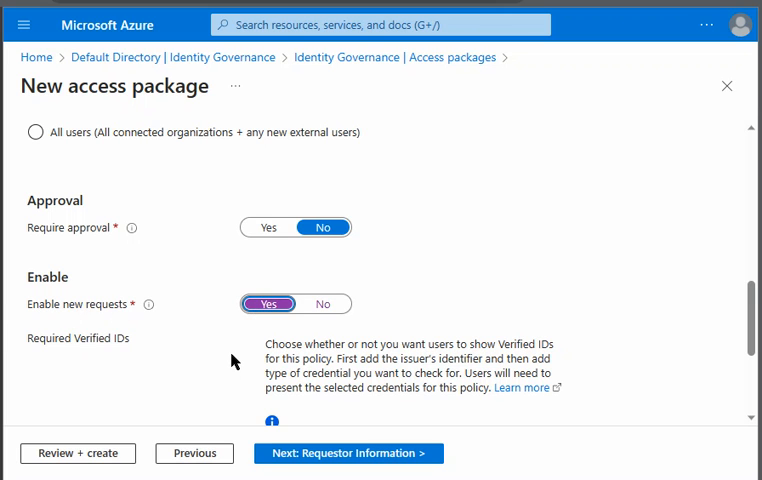
pyautogui.scroll(-3)
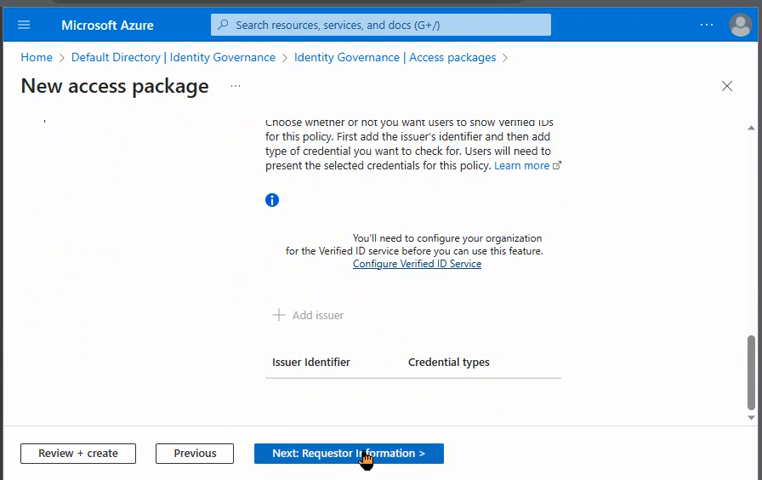
pyautogui.click(349, 453)
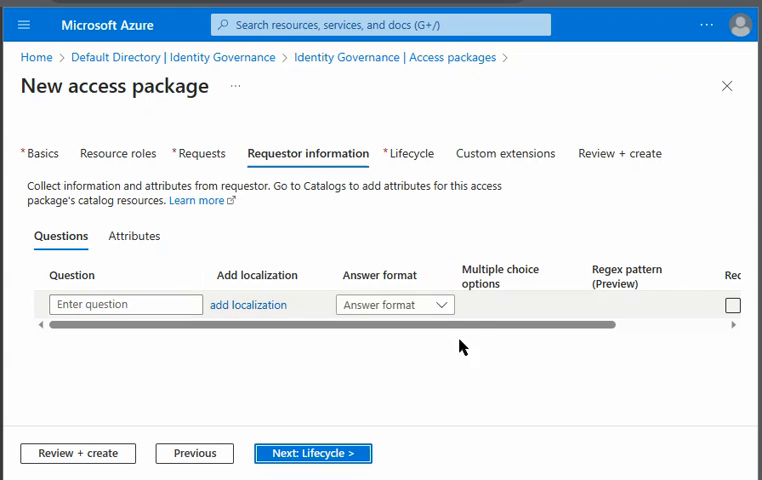
# Advance to the Lifecycle tab and keep the 365-day assignment expiry
pyautogui.click(312, 453)
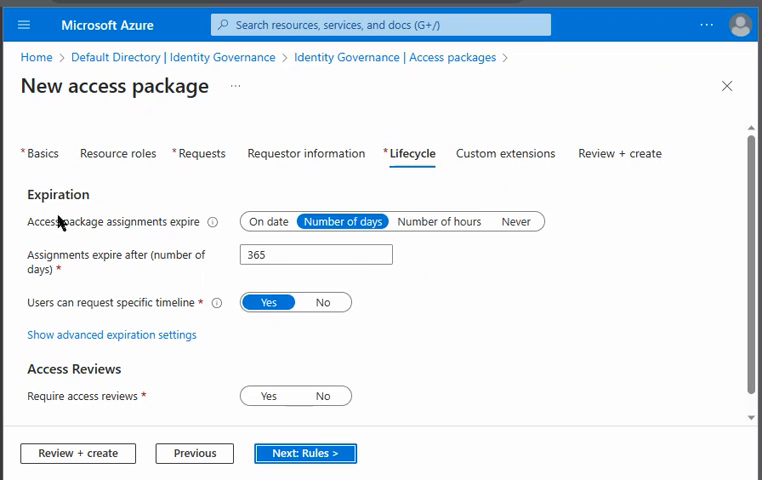
pyautogui.click(315, 253)
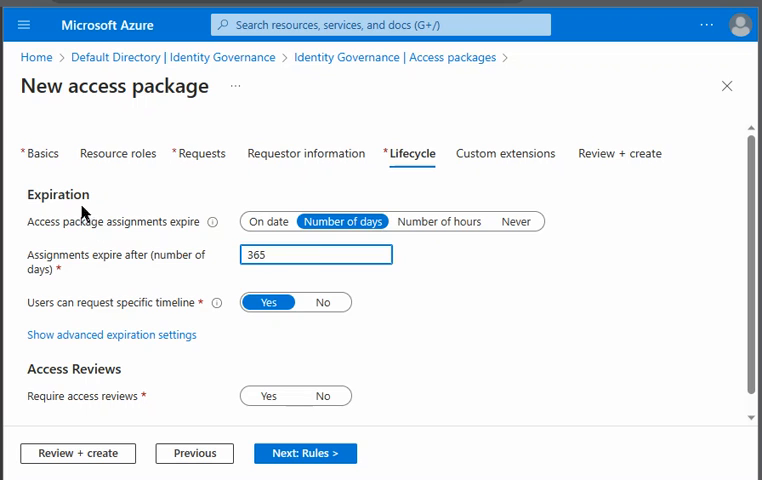
pyautogui.moveTo(126, 318)
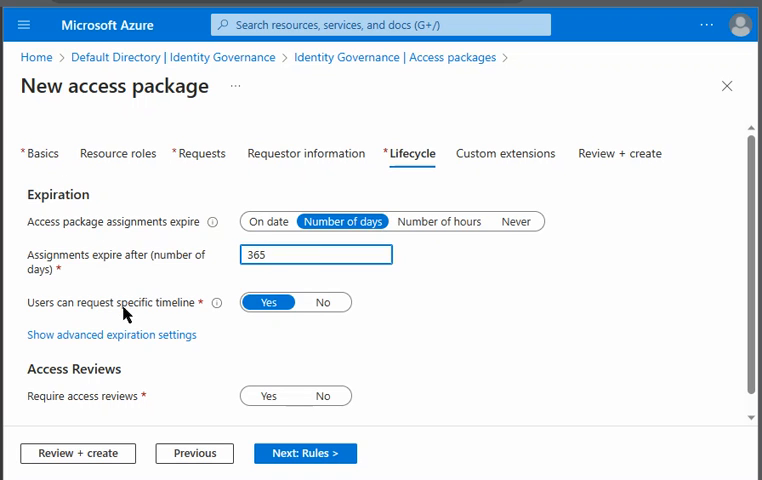
pyautogui.moveTo(345, 318)
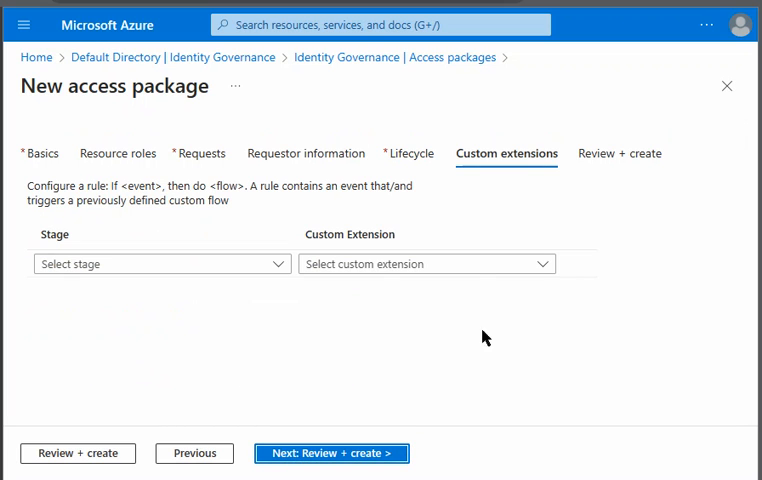
pyautogui.moveTo(358, 447)
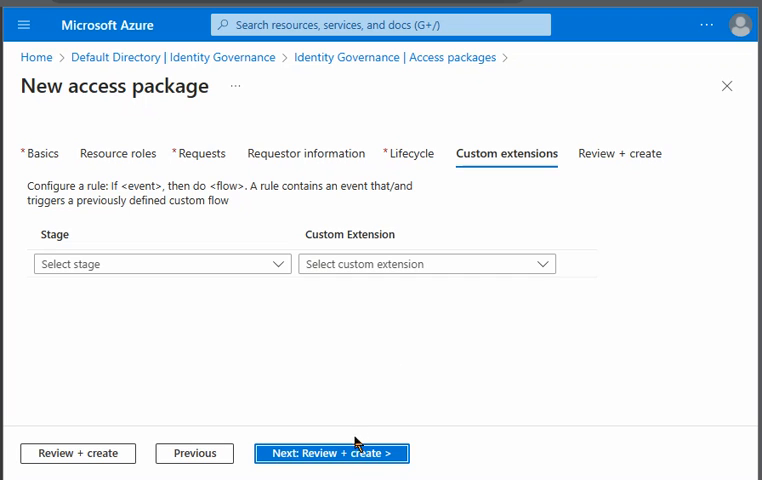
# Scroll through package1's Review + create summary of its settings
pyautogui.click(331, 453)
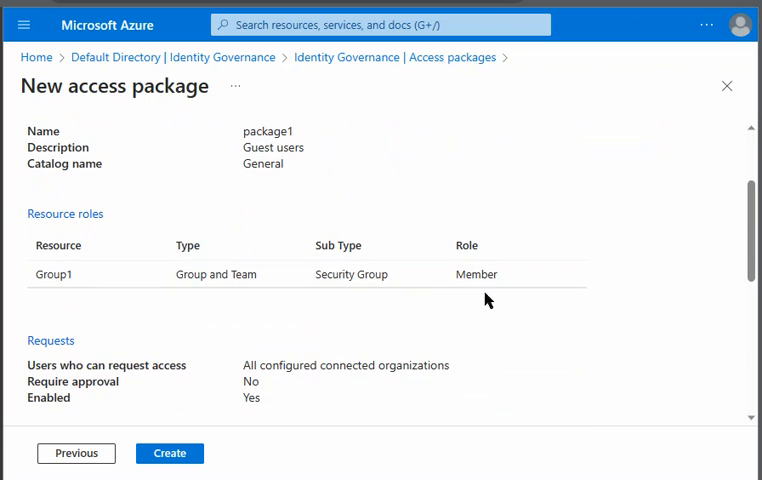
pyautogui.moveTo(473, 323)
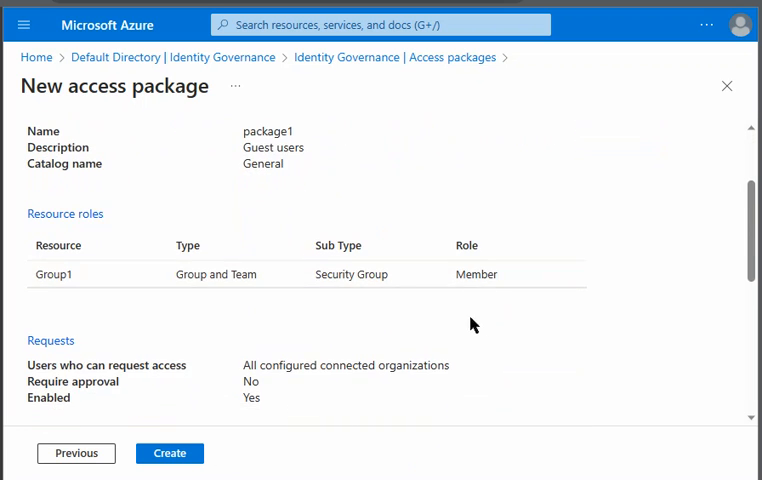
pyautogui.scroll(-3)
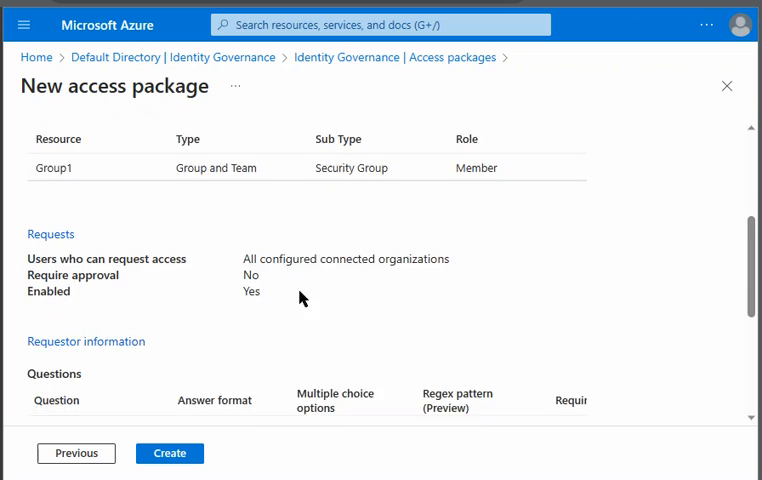
pyautogui.scroll(-3)
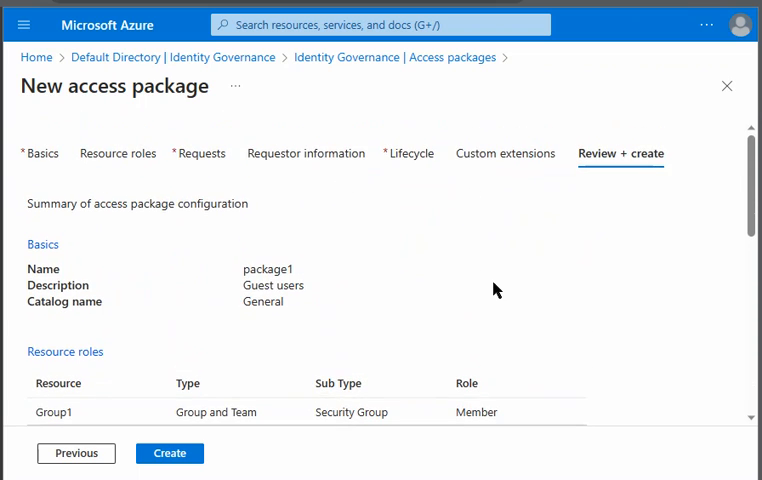
pyautogui.scroll(-3)
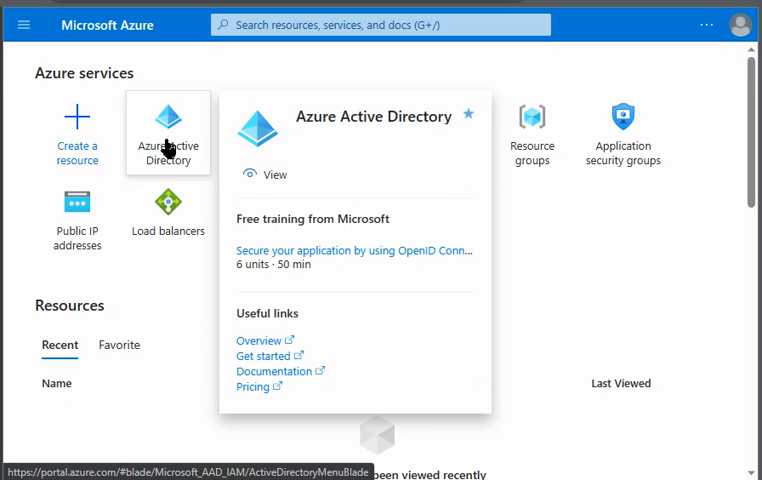
# Open Identity Governance Settings in edit mode to show the external-user lifecycle toggles
pyautogui.click(168, 130)
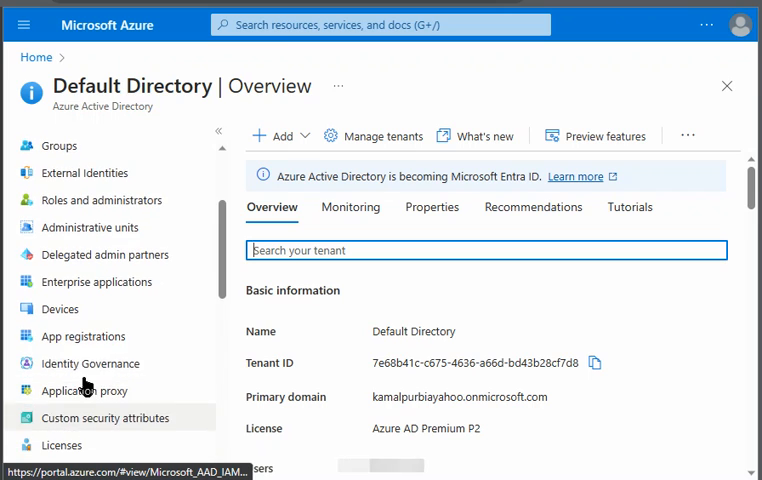
pyautogui.click(89, 363)
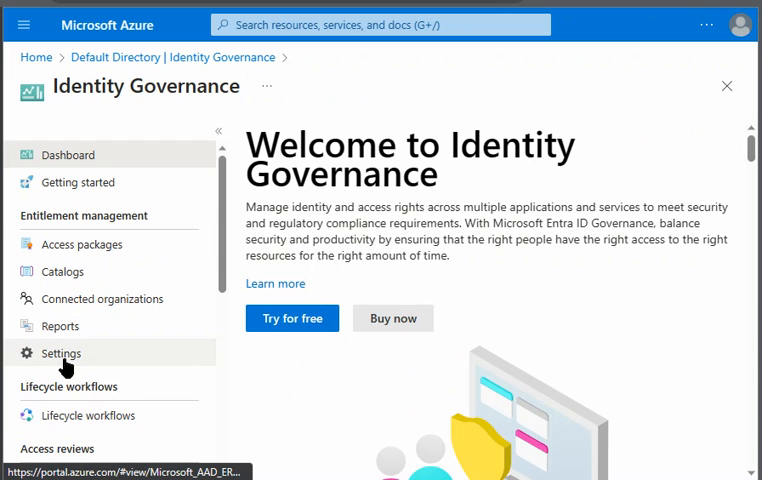
pyautogui.click(60, 353)
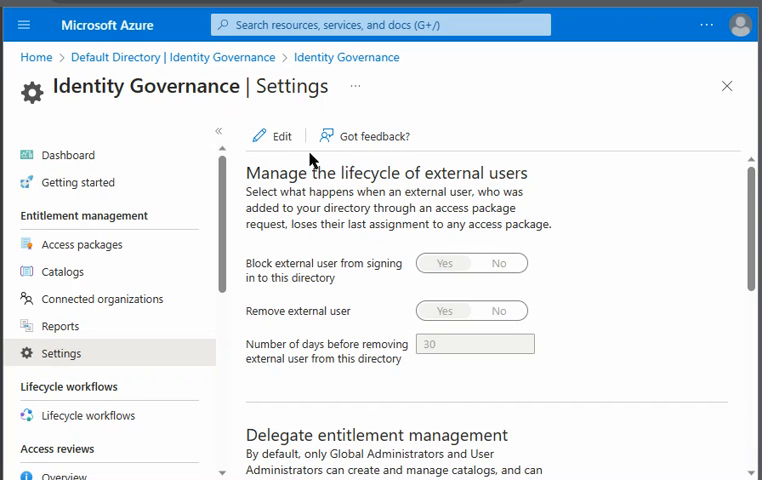
pyautogui.click(272, 136)
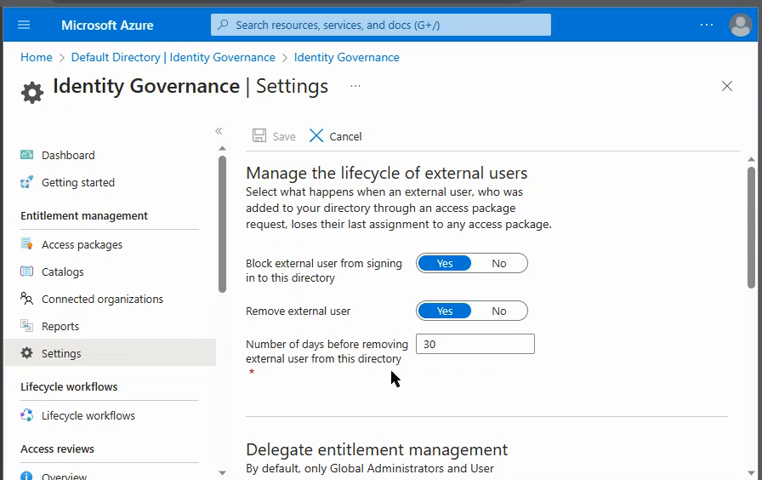
pyautogui.moveTo(347, 217)
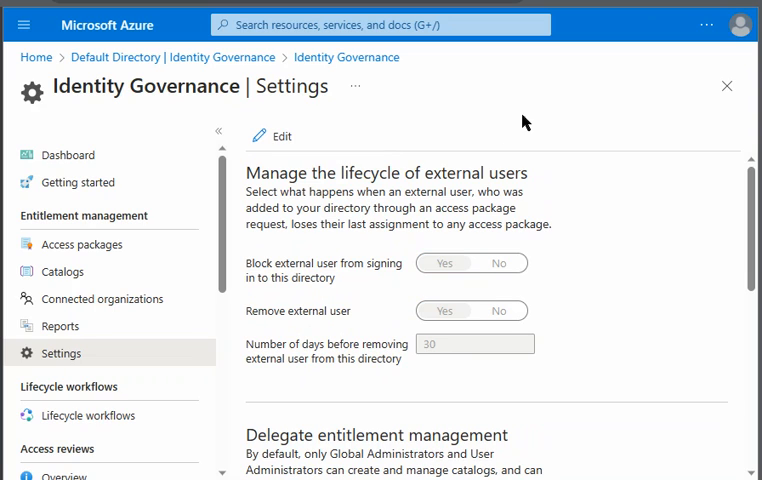
pyautogui.moveTo(668, 8)
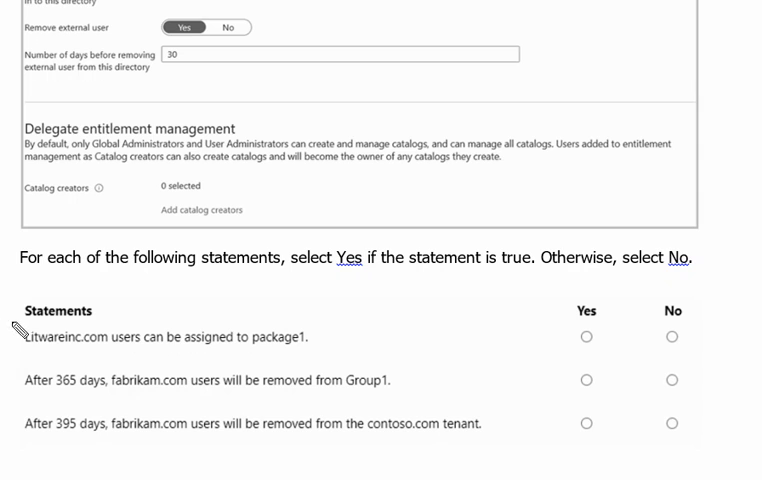
pyautogui.moveTo(93, 326)
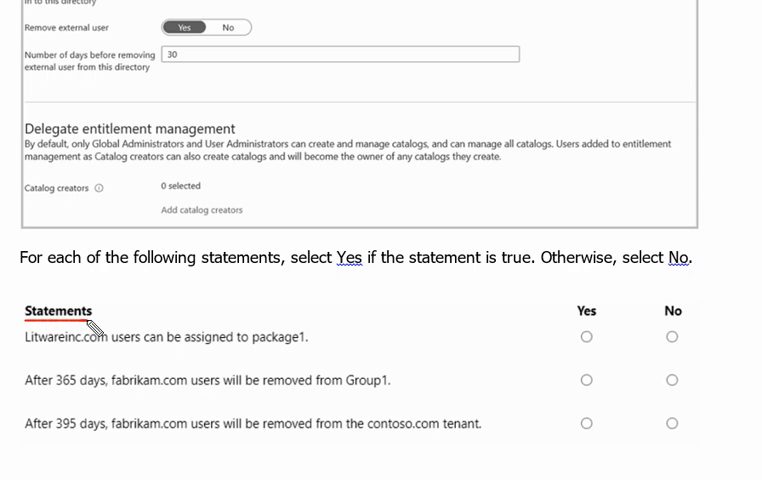
pyautogui.moveTo(33, 355)
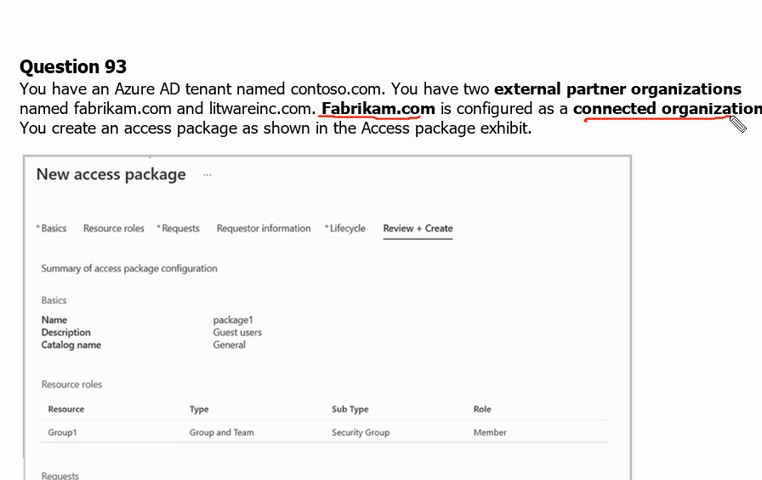
pyautogui.moveTo(748, 138)
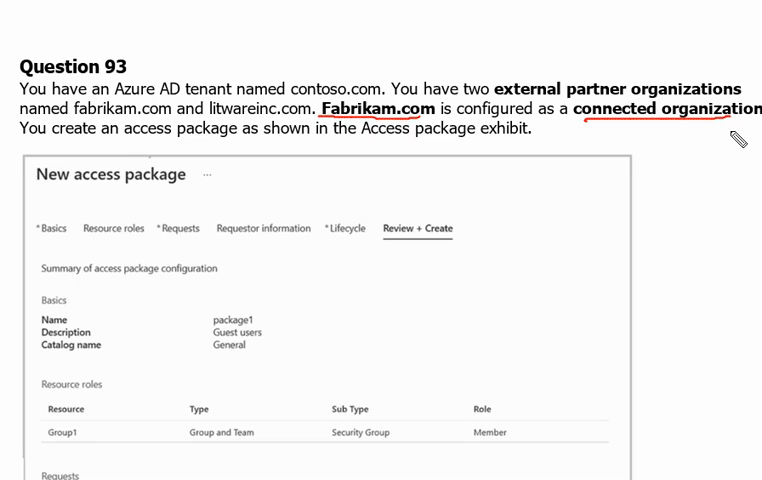
pyautogui.moveTo(272, 196)
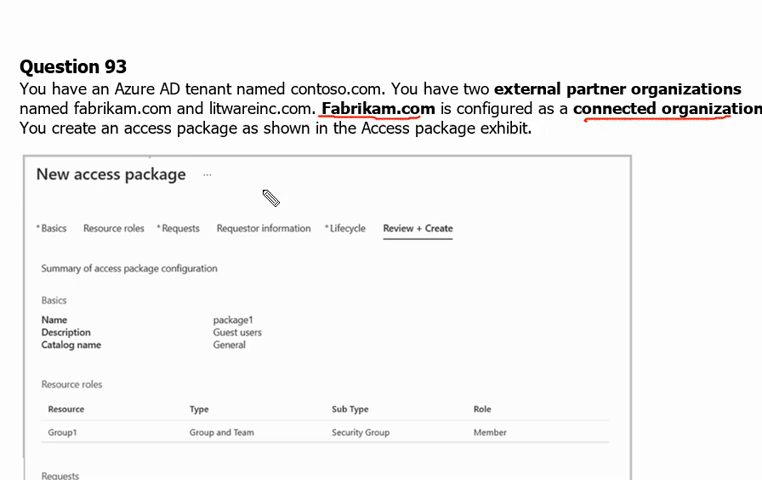
pyautogui.moveTo(494, 207)
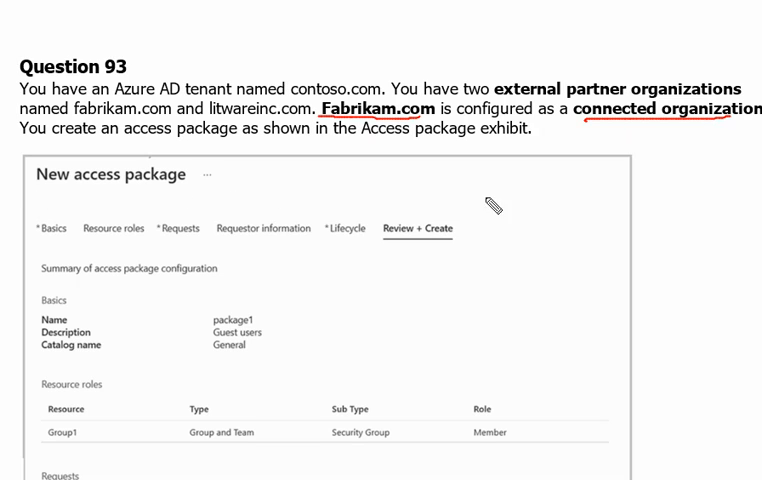
pyautogui.moveTo(428, 123)
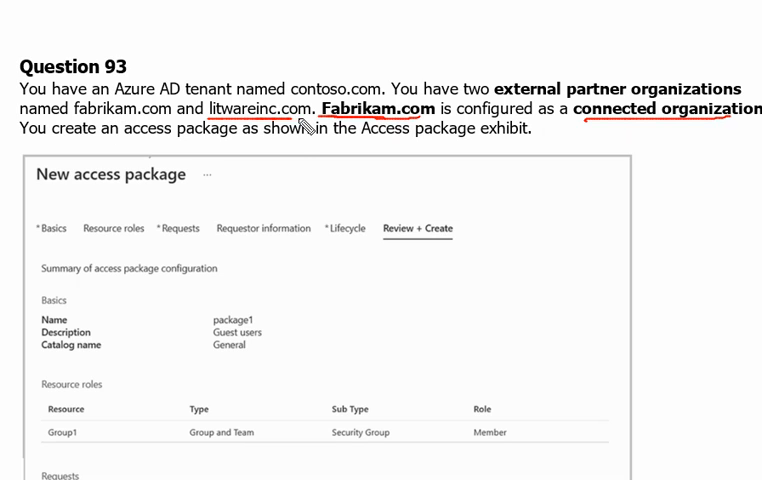
pyautogui.moveTo(672, 125)
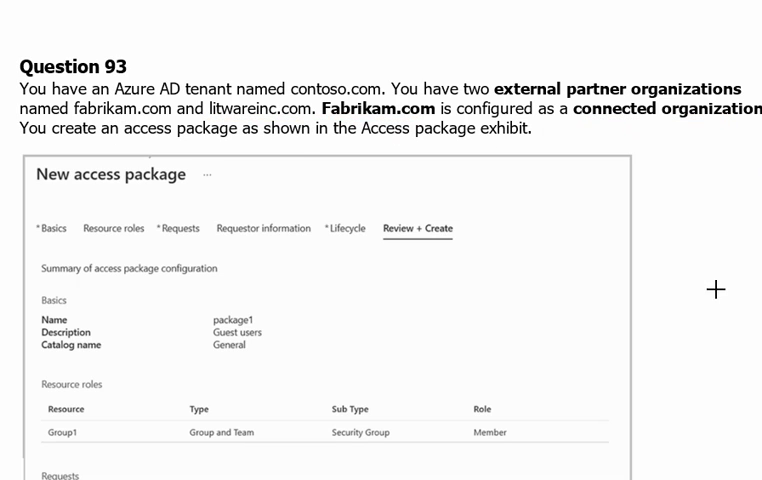
# Scroll to the Lifecycle exhibit and write 365+30 beside the sign-in blocking setting
pyautogui.scroll(-3)
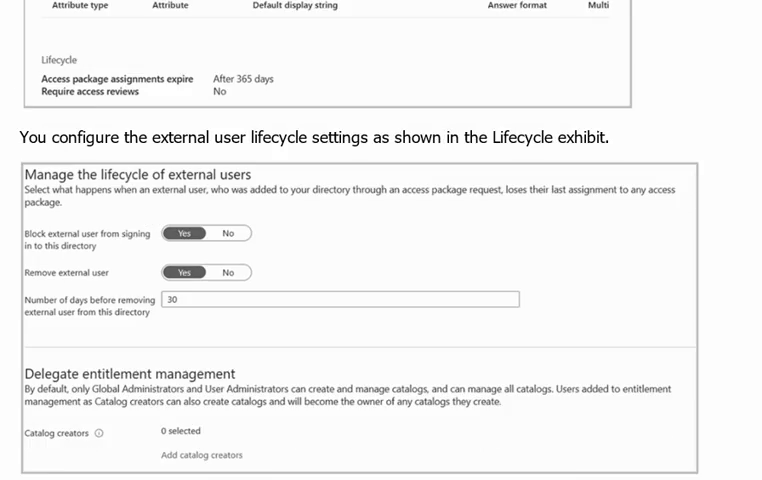
pyautogui.scroll(-3)
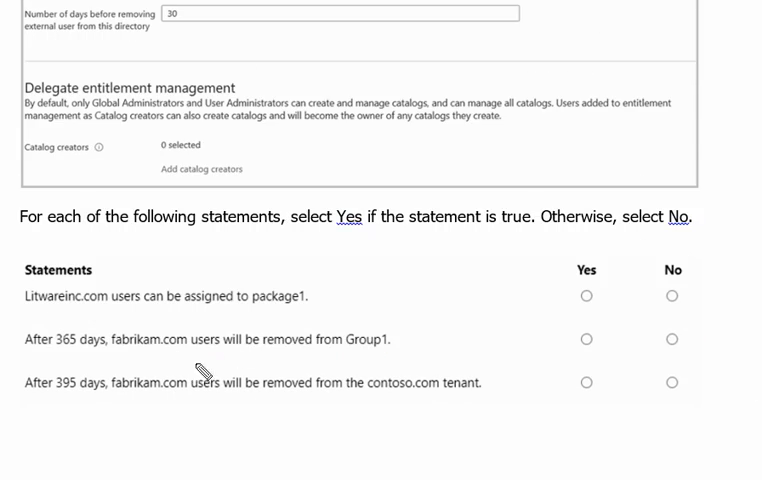
pyautogui.moveTo(30, 360)
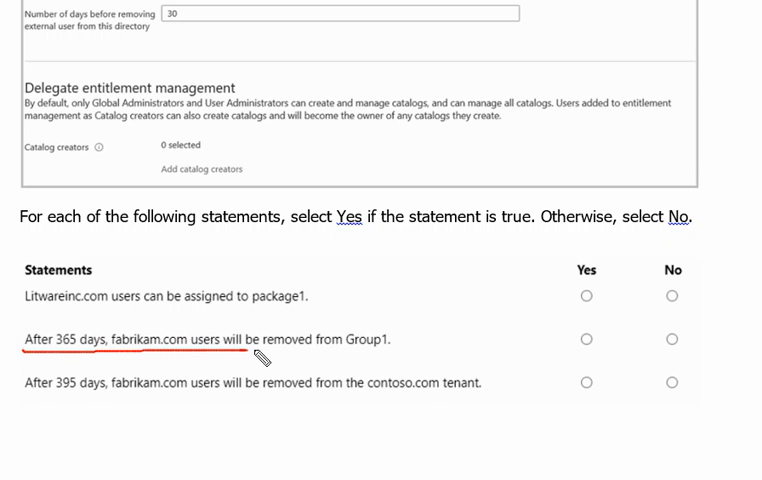
pyautogui.moveTo(395, 360)
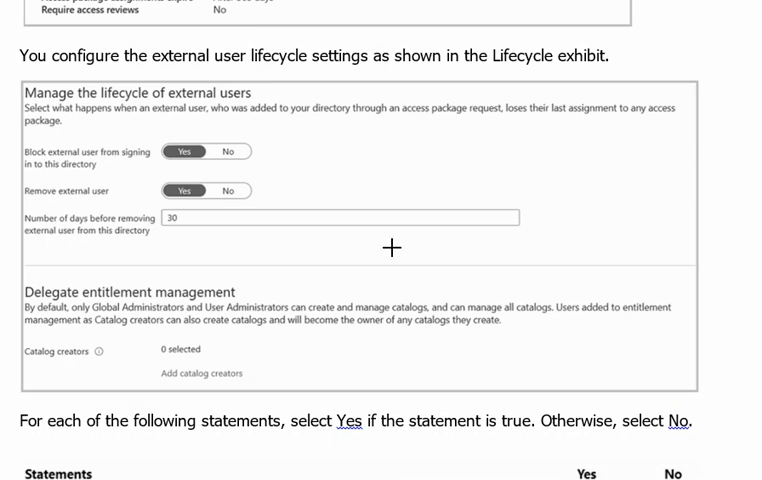
pyautogui.moveTo(42, 175)
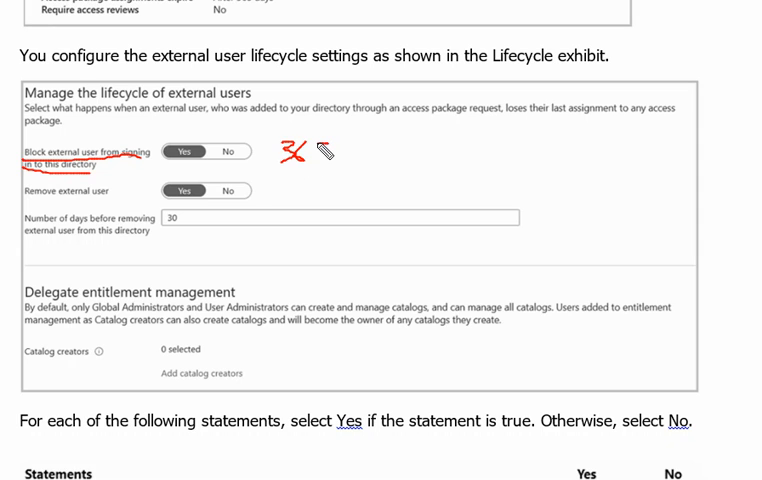
pyautogui.moveTo(310, 150); pyautogui.dragTo(325, 165)
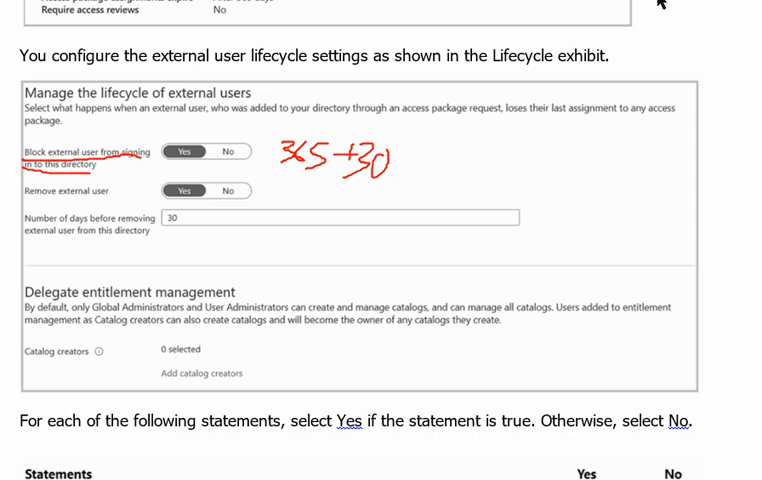
pyautogui.scroll(-3)
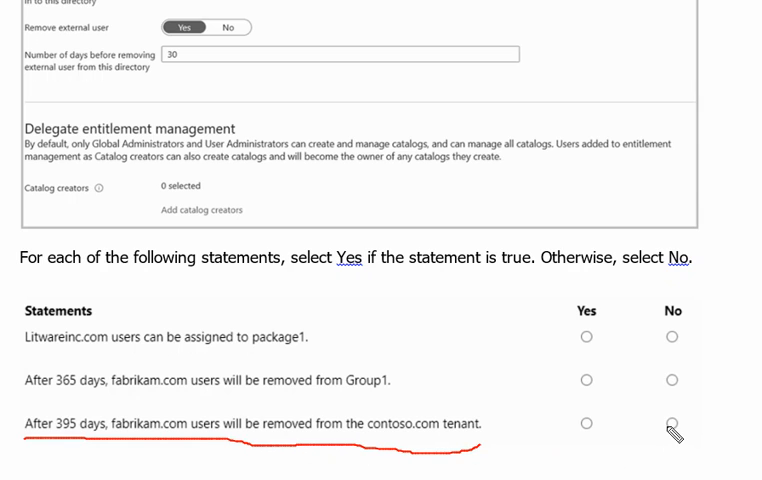
# Tick Yes beside the 395-day tenant-removal statement
pyautogui.click(586, 425)
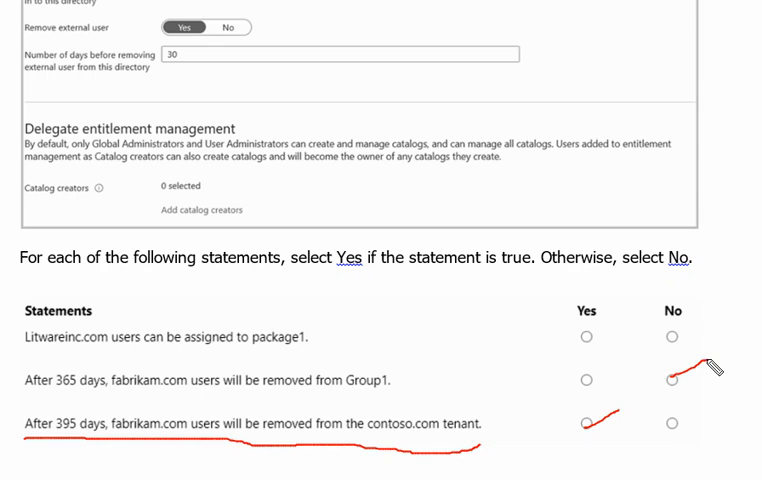
pyautogui.moveTo(320, 384)
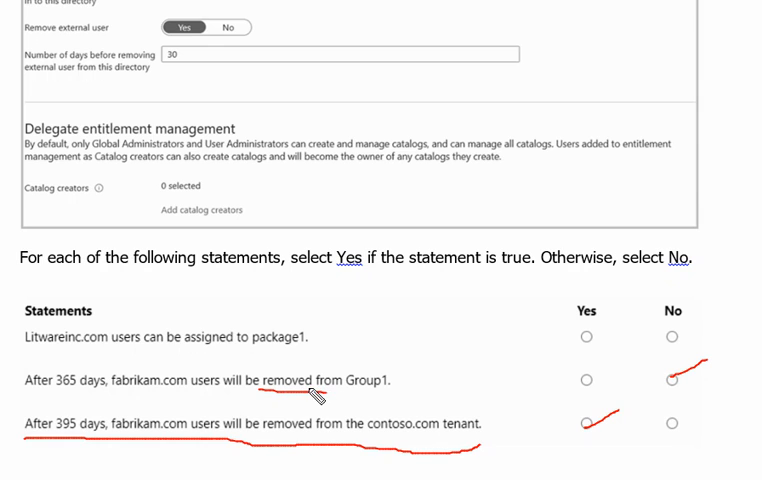
pyautogui.moveTo(672, 338)
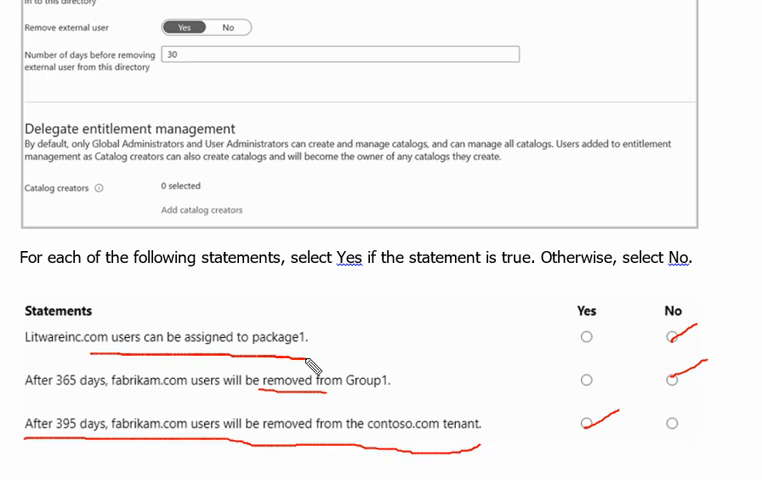
pyautogui.moveTo(649, 15)
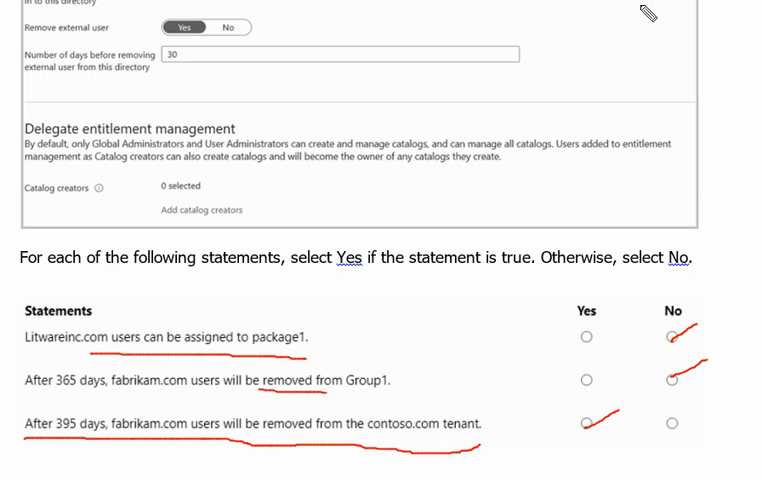